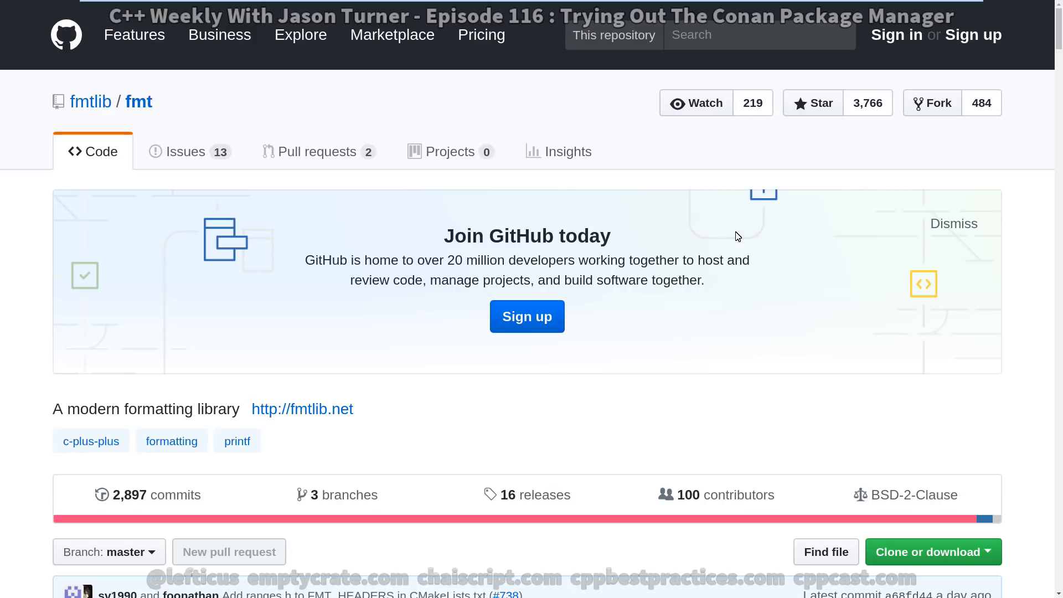
# Copy the test.cc compile-time format check example from the fmt README's Examples.
pyautogui.scroll(-3)
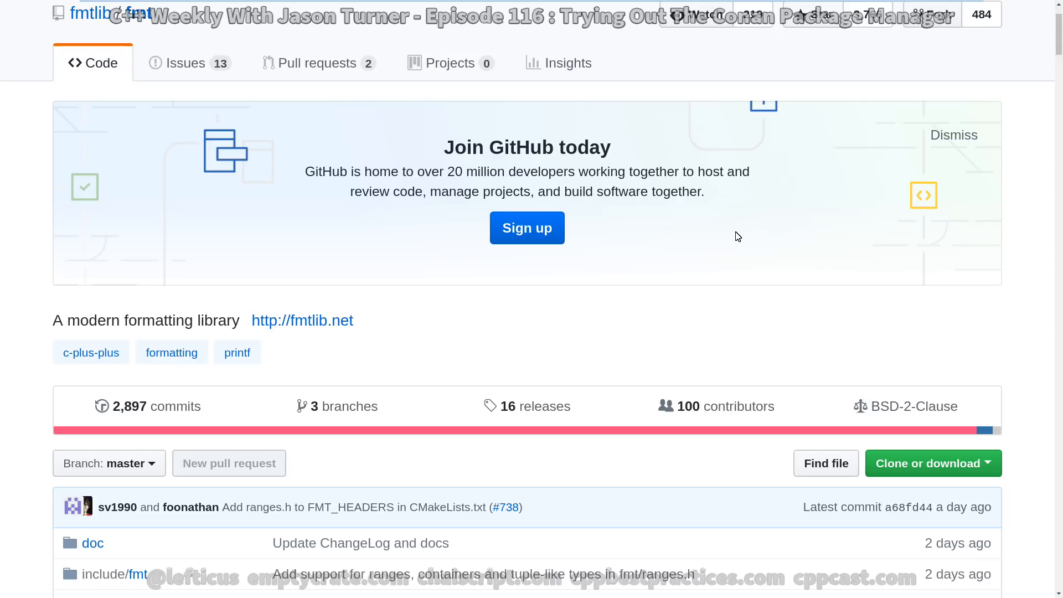
pyautogui.scroll(-3)
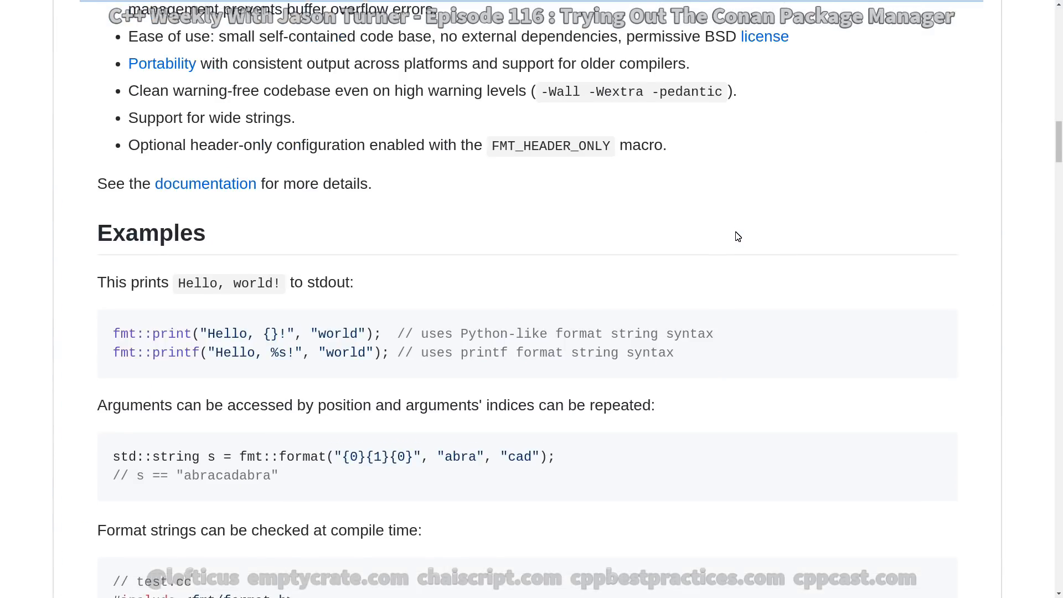
pyautogui.scroll(-3)
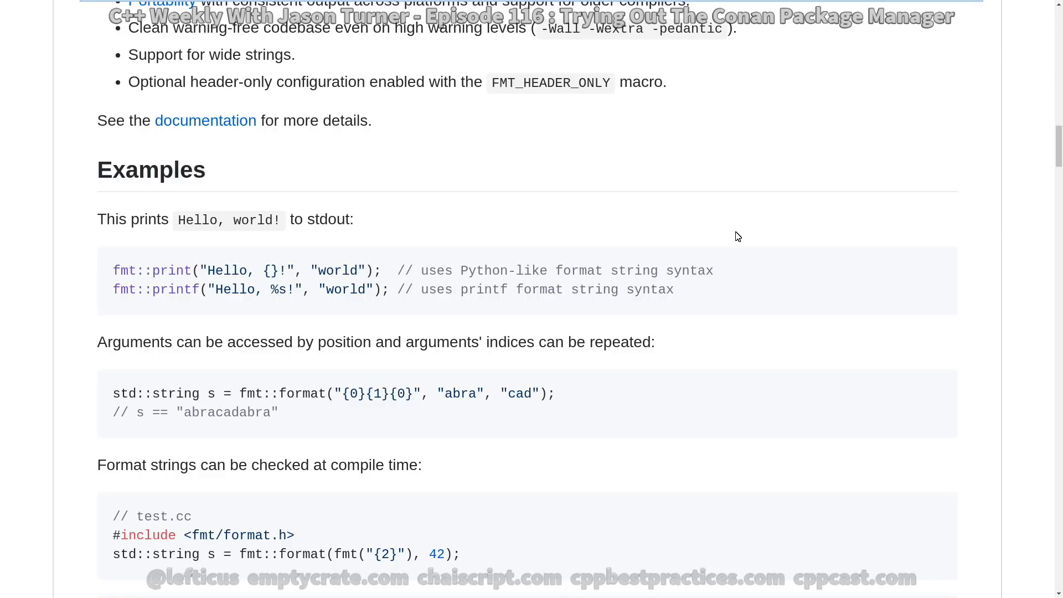
pyautogui.scroll(-3)
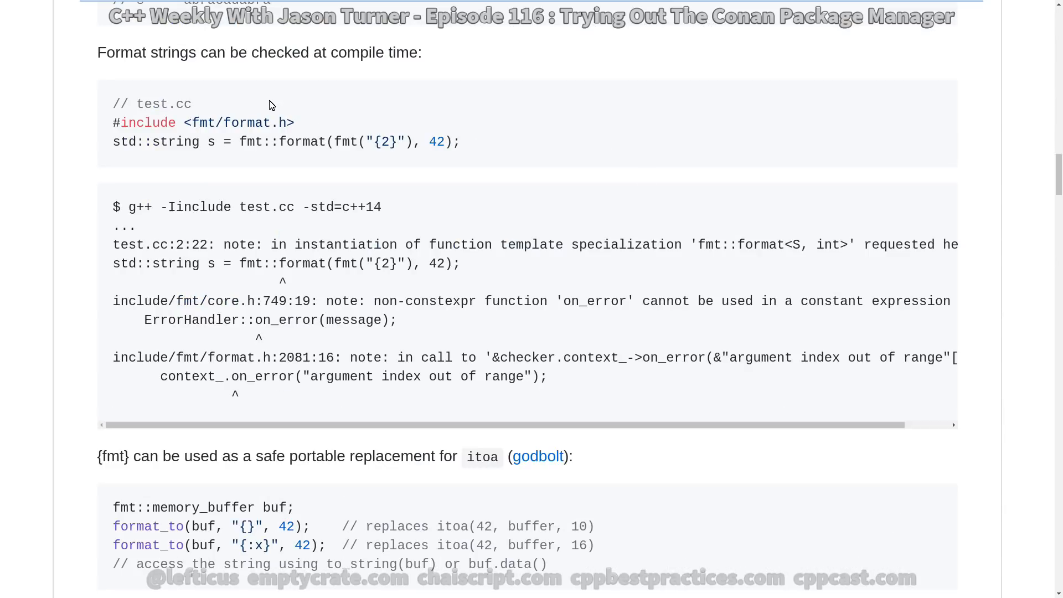
pyautogui.moveTo(113, 123); pyautogui.dragTo(459, 142)
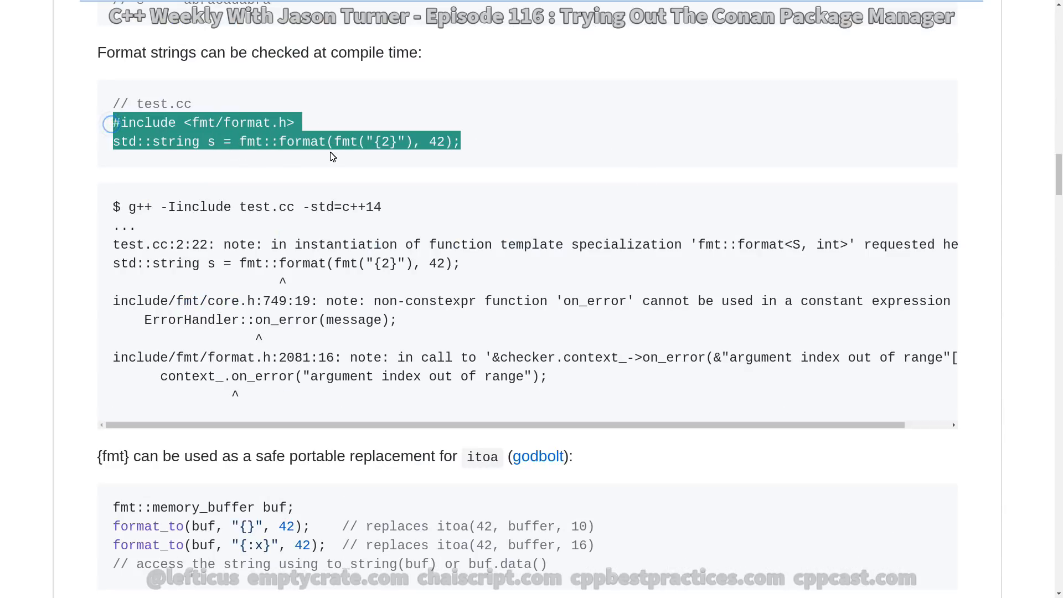
pyautogui.moveTo(485, 162)
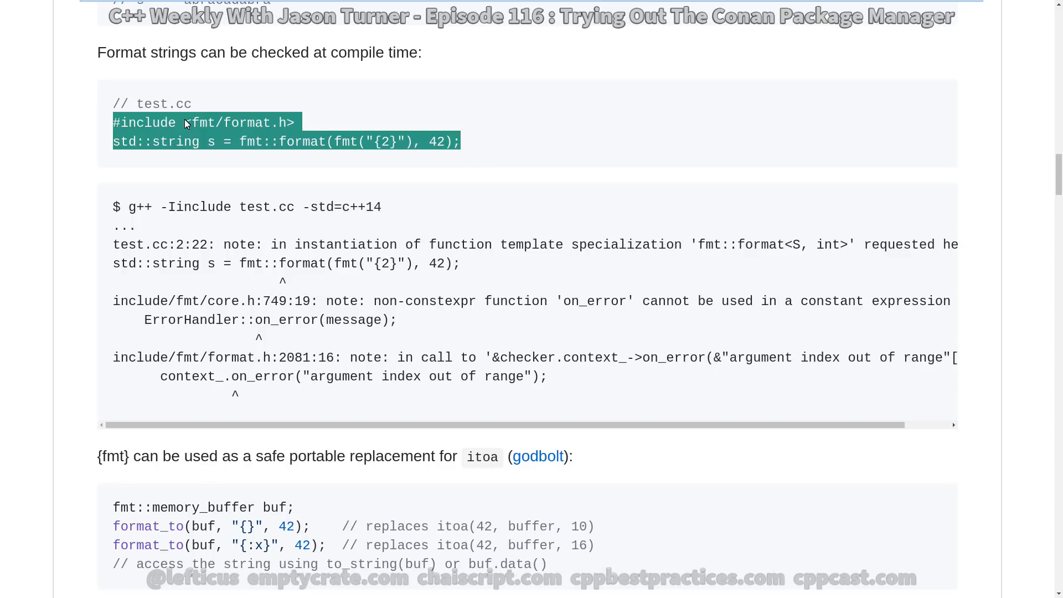
pyautogui.moveTo(121, 111)
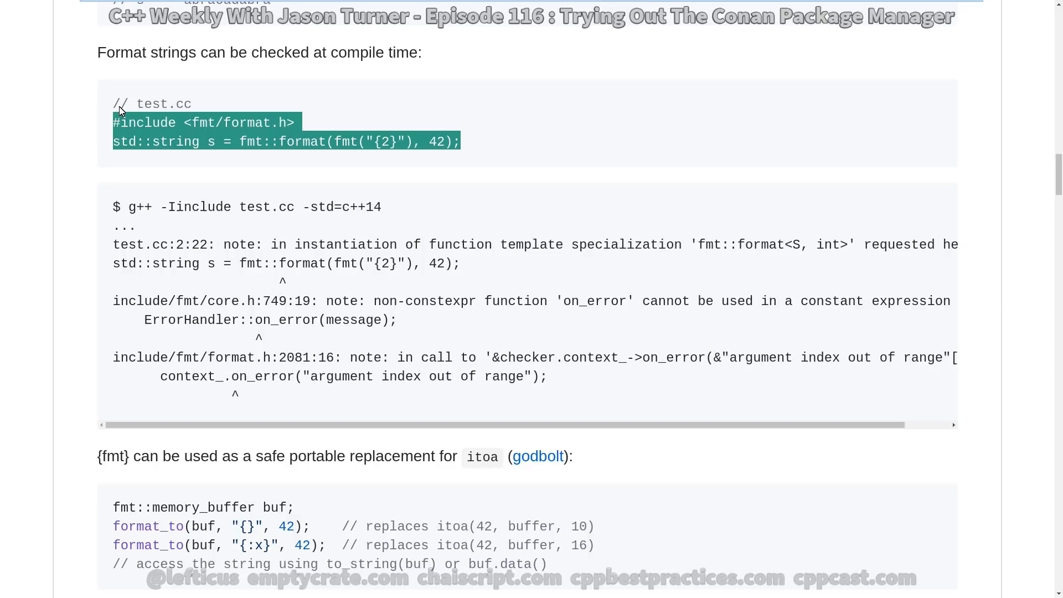
pyautogui.moveTo(42, 185)
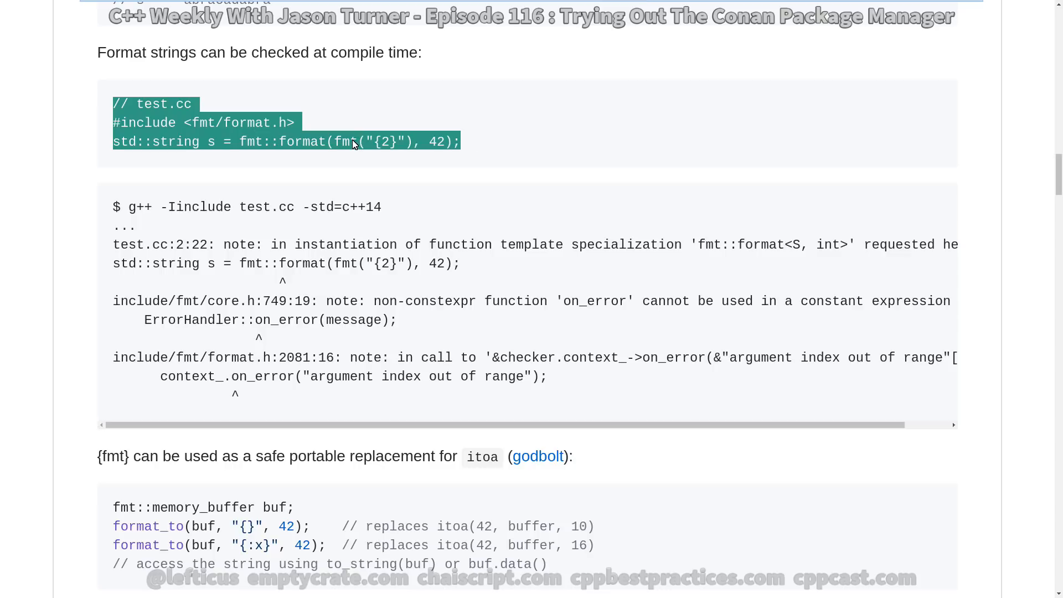
pyautogui.rightClick(353, 142)
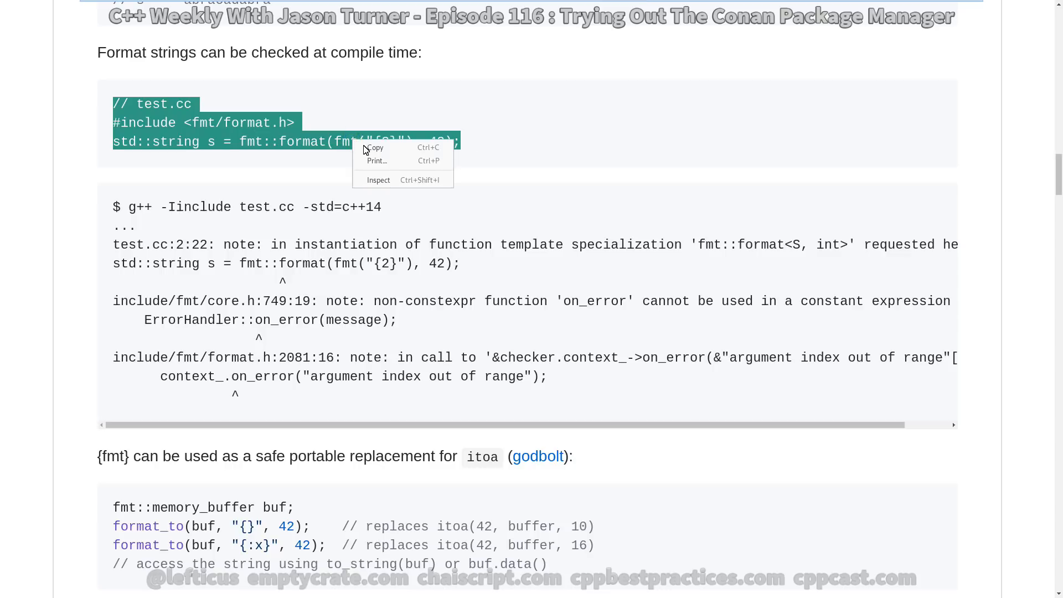
pyautogui.moveTo(374, 148)
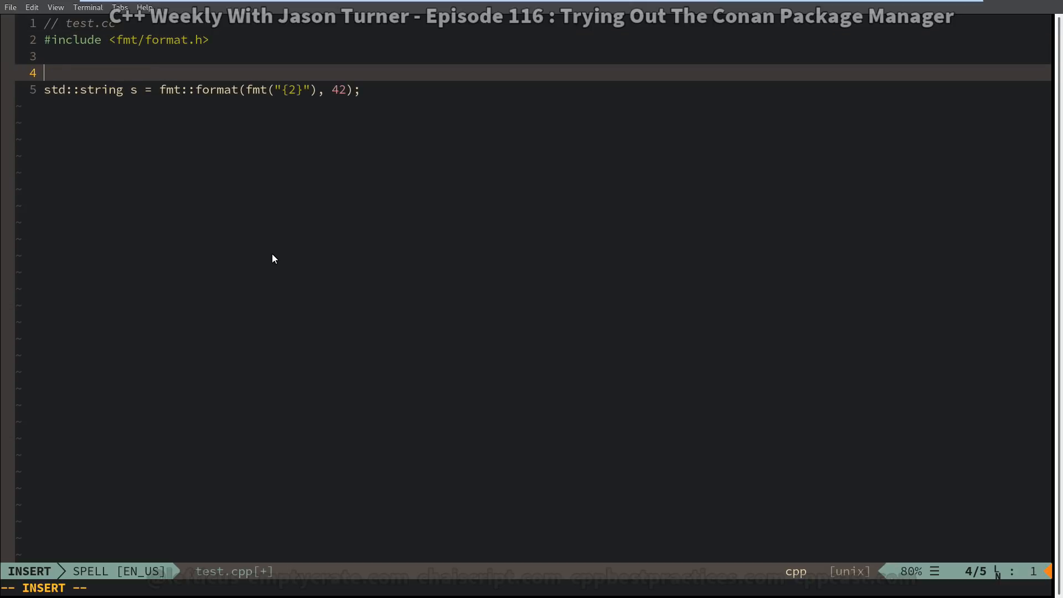
# Wrap the pasted fmt snippet in int main(){ } in test.cpp, then compile with g++ test.cpp.
pyautogui.write('int main(){')
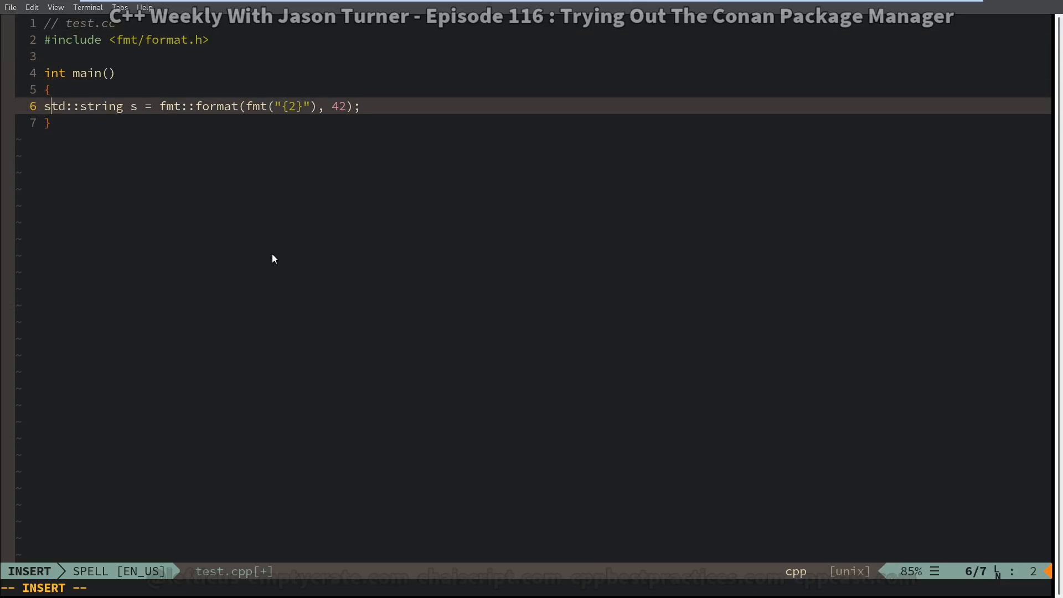
pyautogui.press('Return')
pyautogui.write('g++')
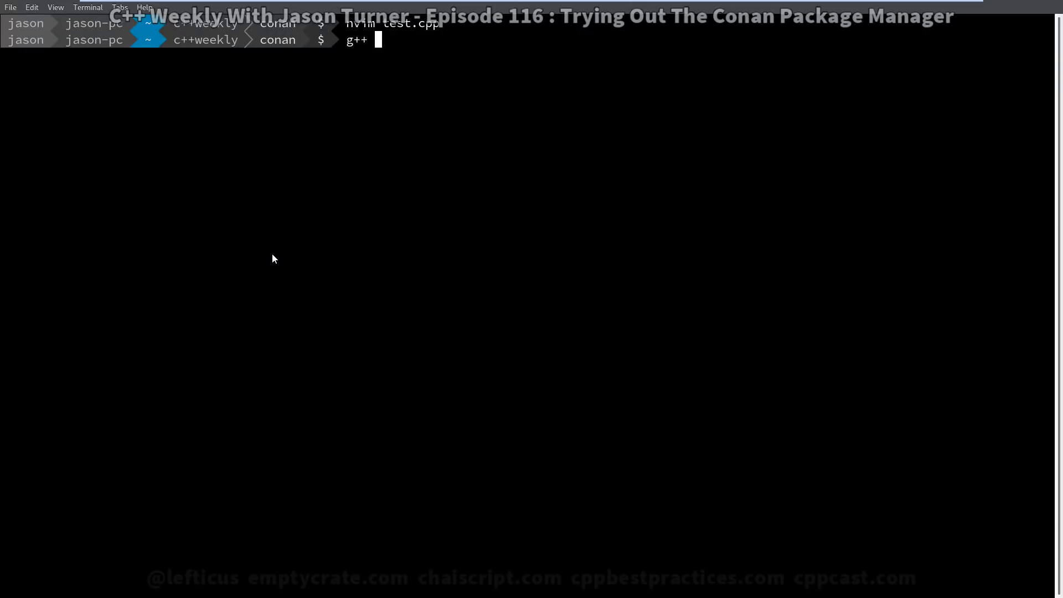
pyautogui.write('test.cpp')
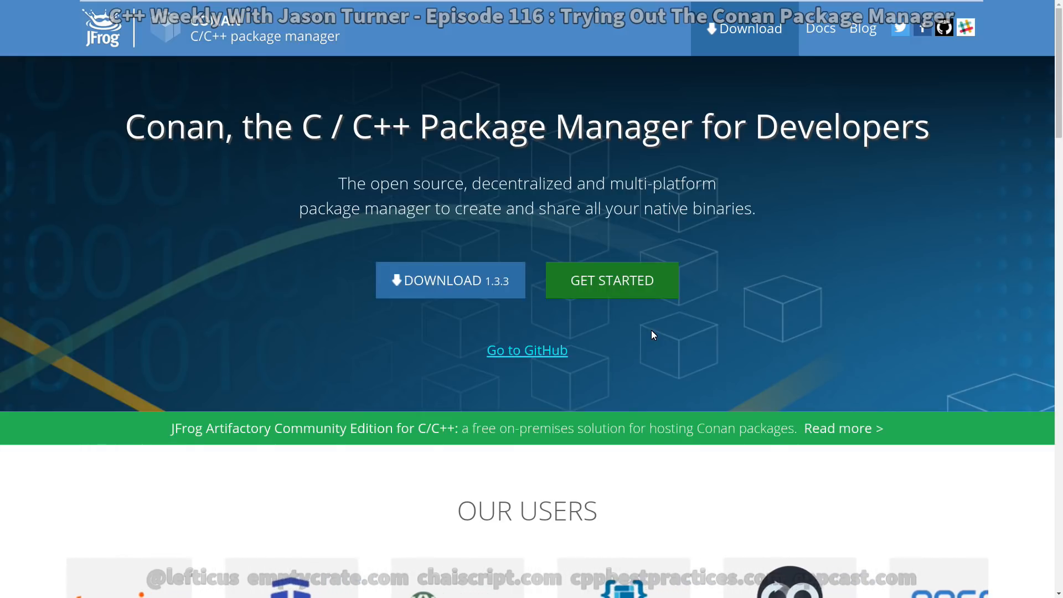
# Open Conan's Get Started docs and scroll to 'Install with pip (recommended)'.
pyautogui.click(610, 280)
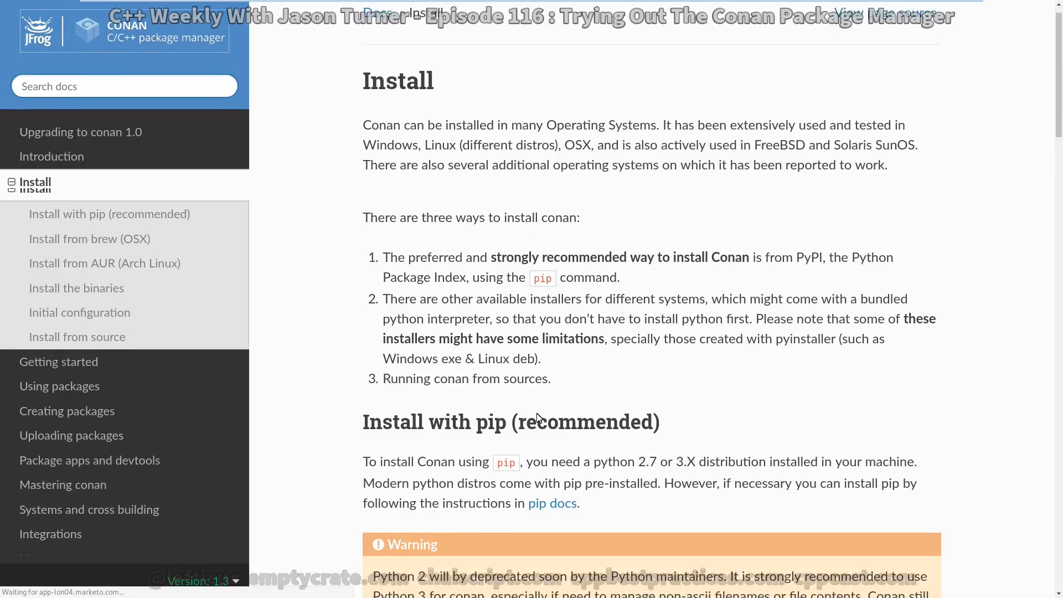
pyautogui.scroll(-3)
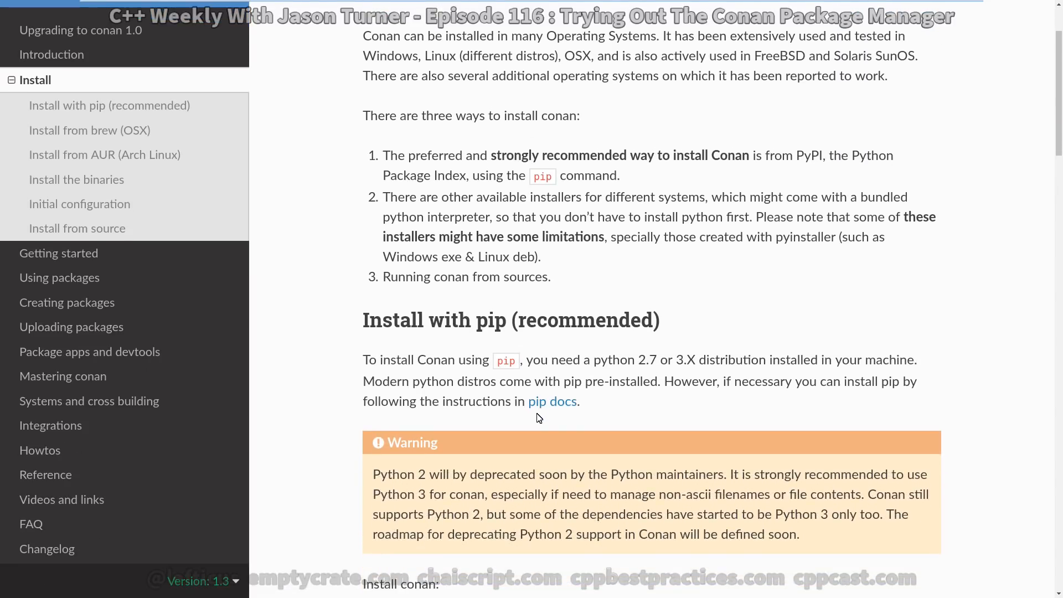
pyautogui.scroll(-3)
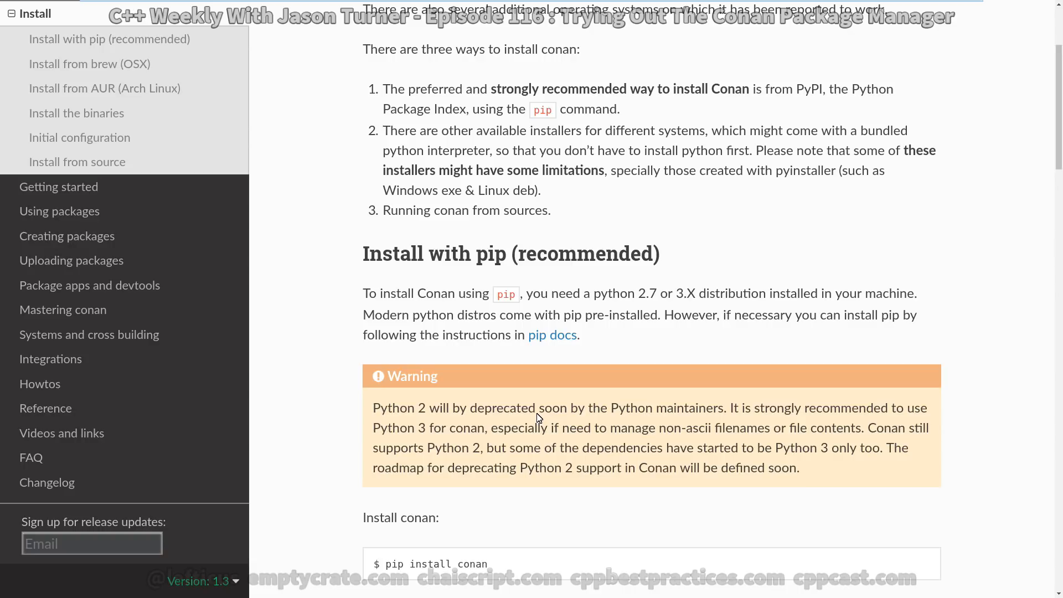
pyautogui.scroll(-3)
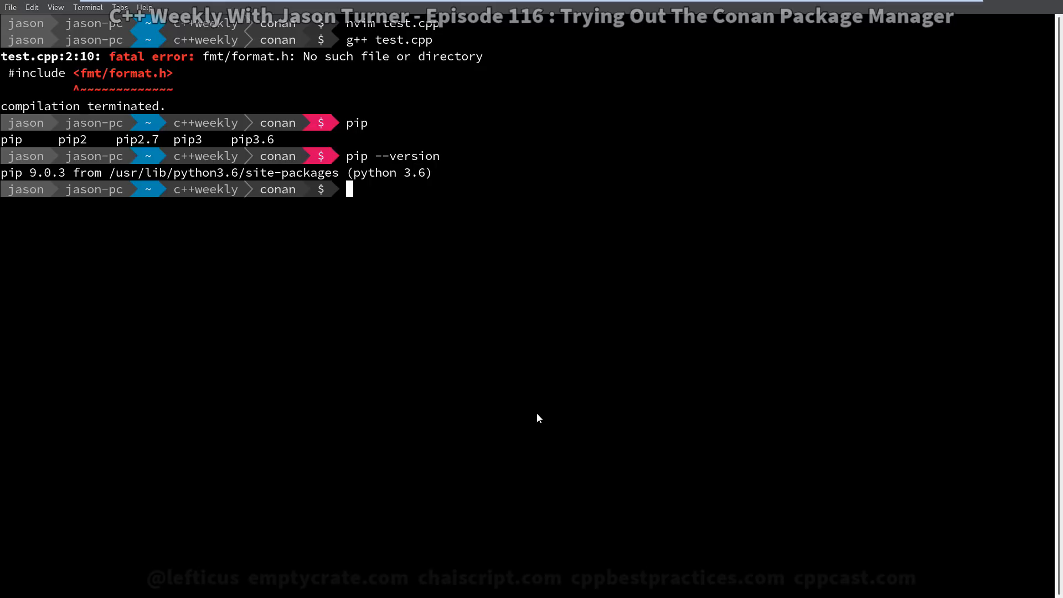
# Try pip install conan, which fails with permission errors.
pyautogui.write('pip install')
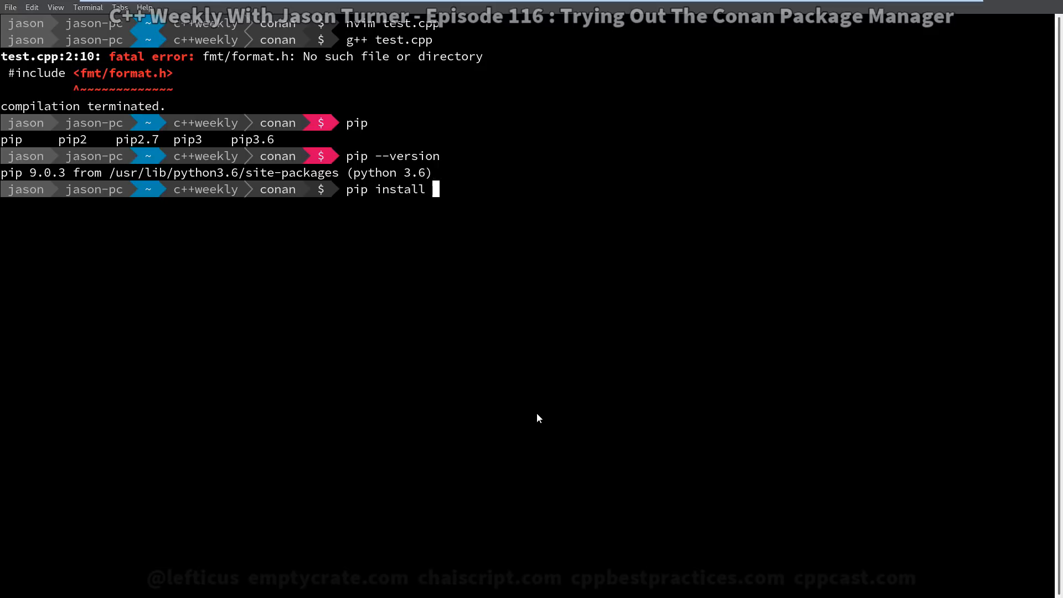
pyautogui.write('conan')
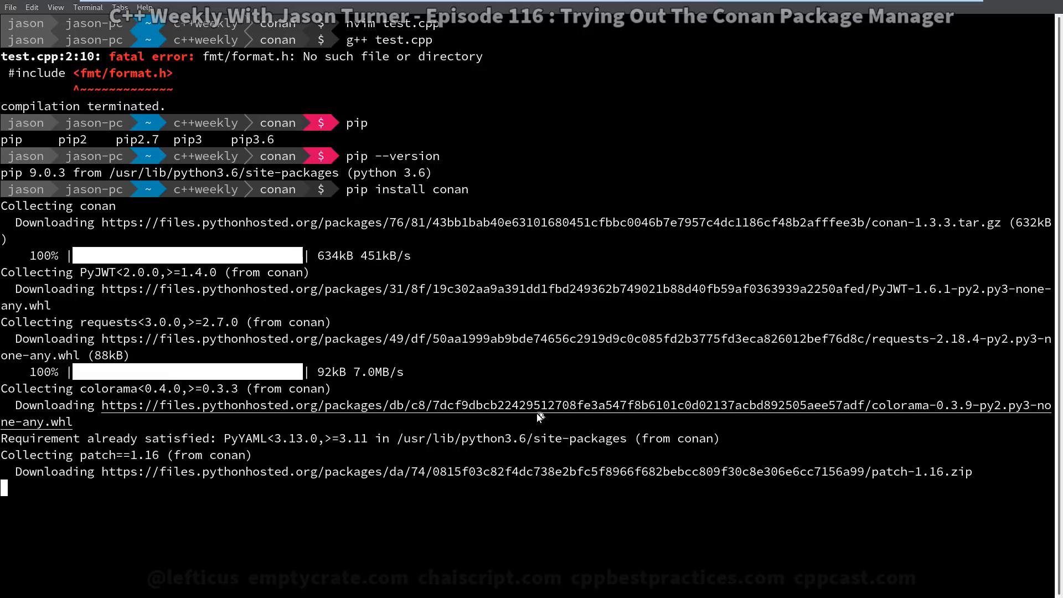
pyautogui.scroll(-3)
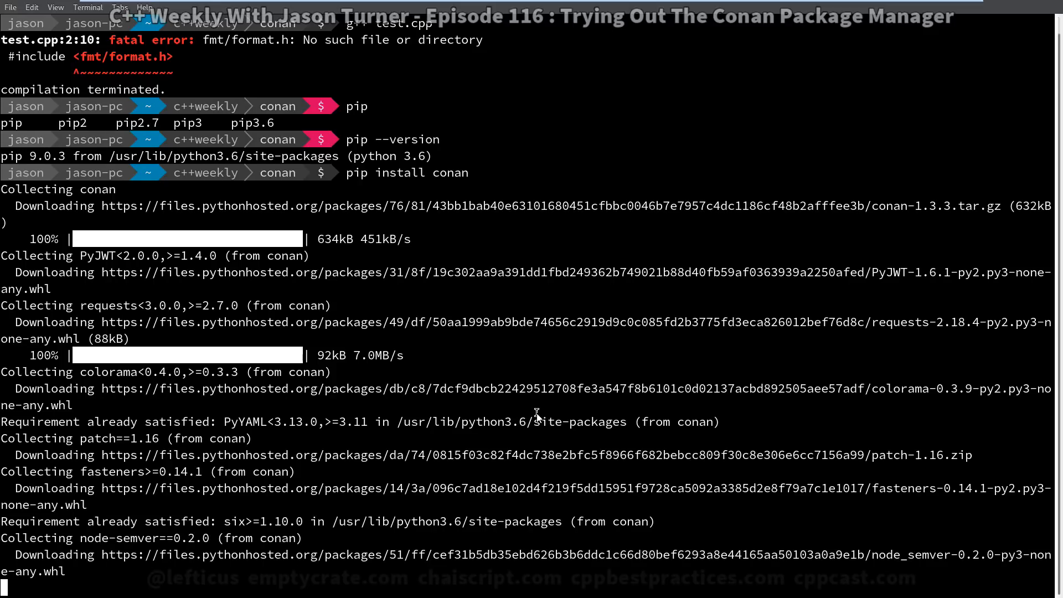
pyautogui.scroll(-3)
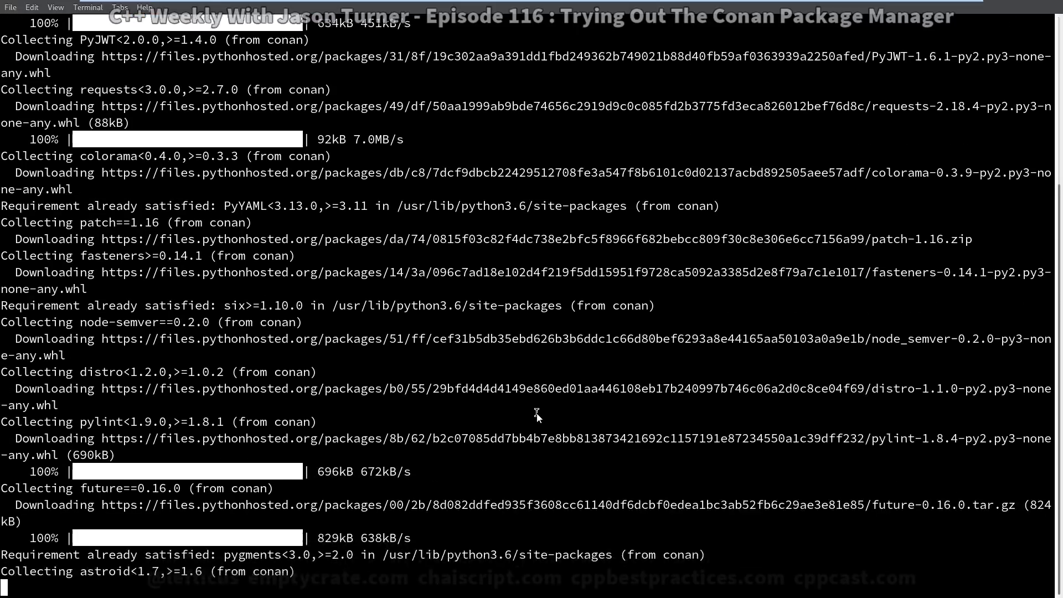
pyautogui.scroll(-3)
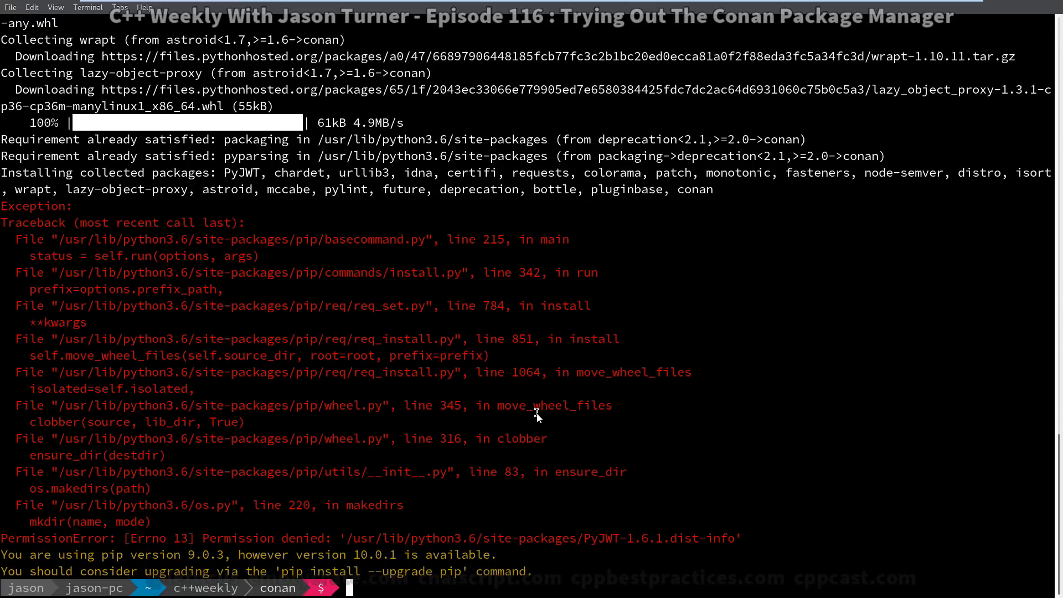
# Install Conan 1.3.3 and its dependencies with sudo pip install conan.
pyautogui.write('sudo pip install conan')
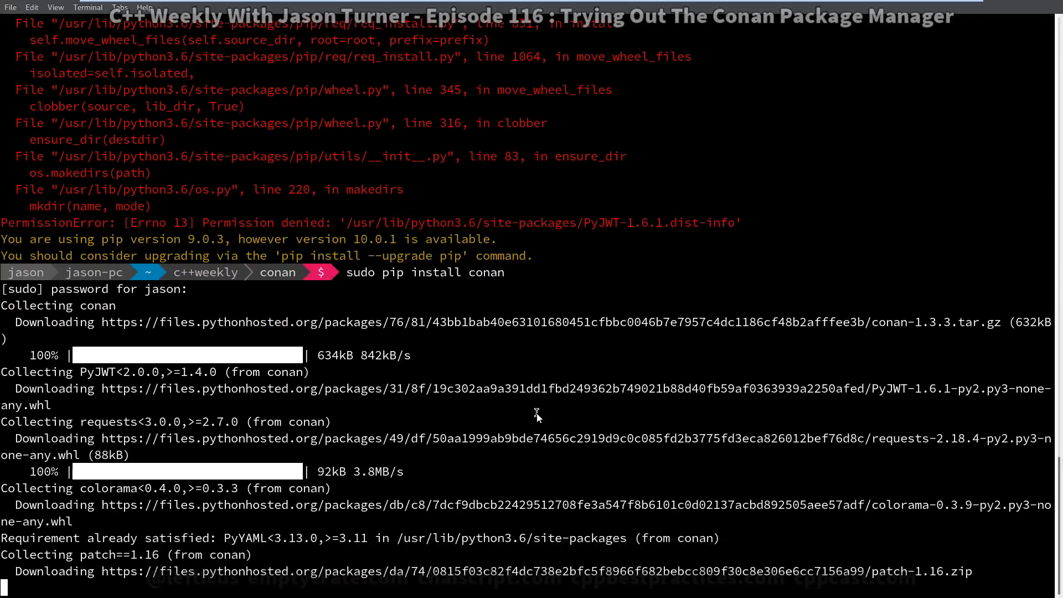
pyautogui.scroll(-3)
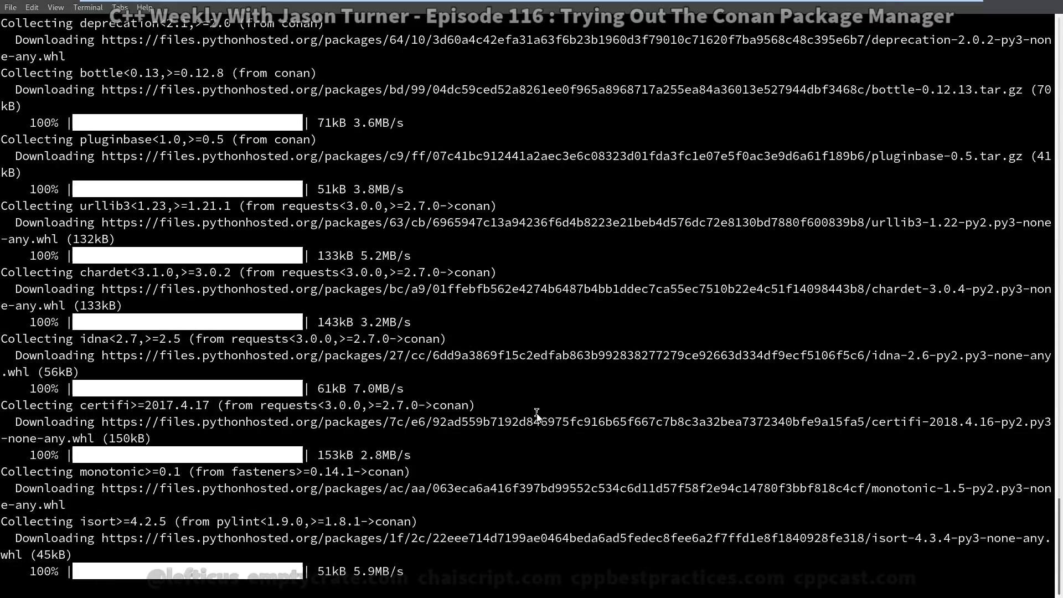
pyautogui.scroll(-3)
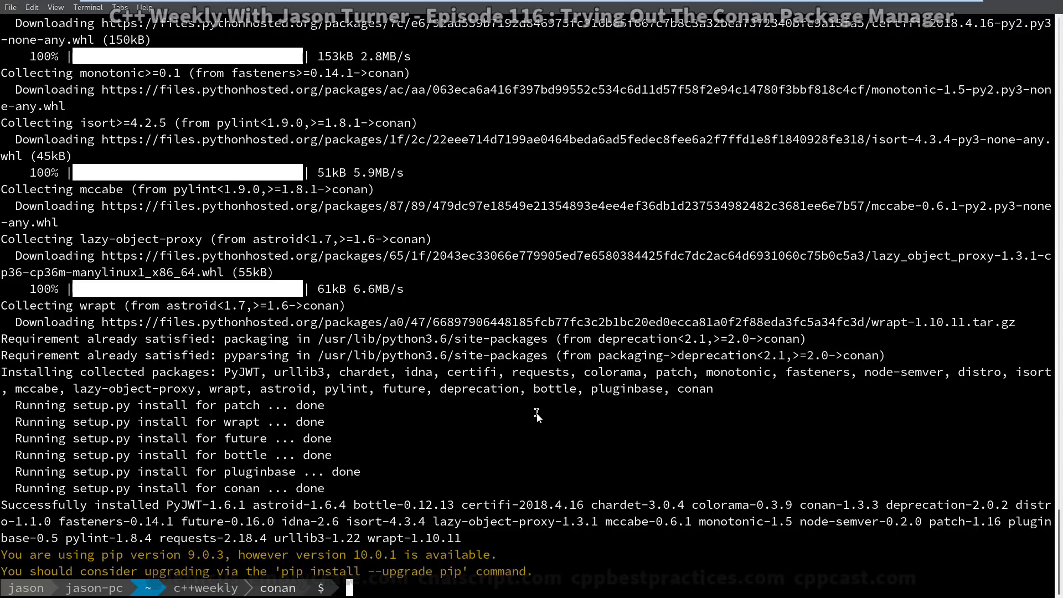
pyautogui.write('con')
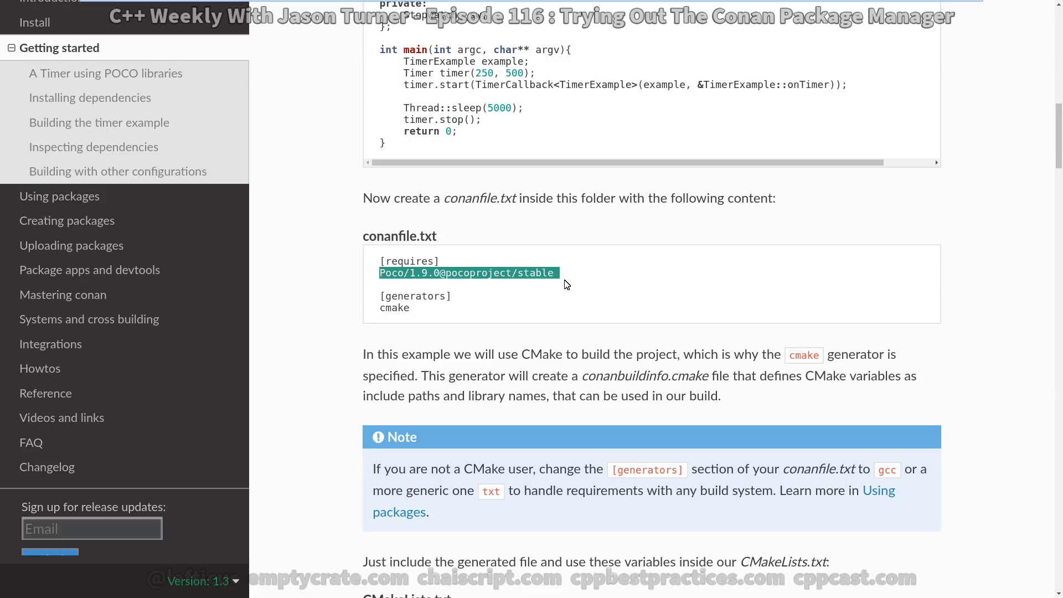
# Create conanfile.txt with [requires] emptied of Poco and a cmake [generators] entry.
pyautogui.scroll(-3)
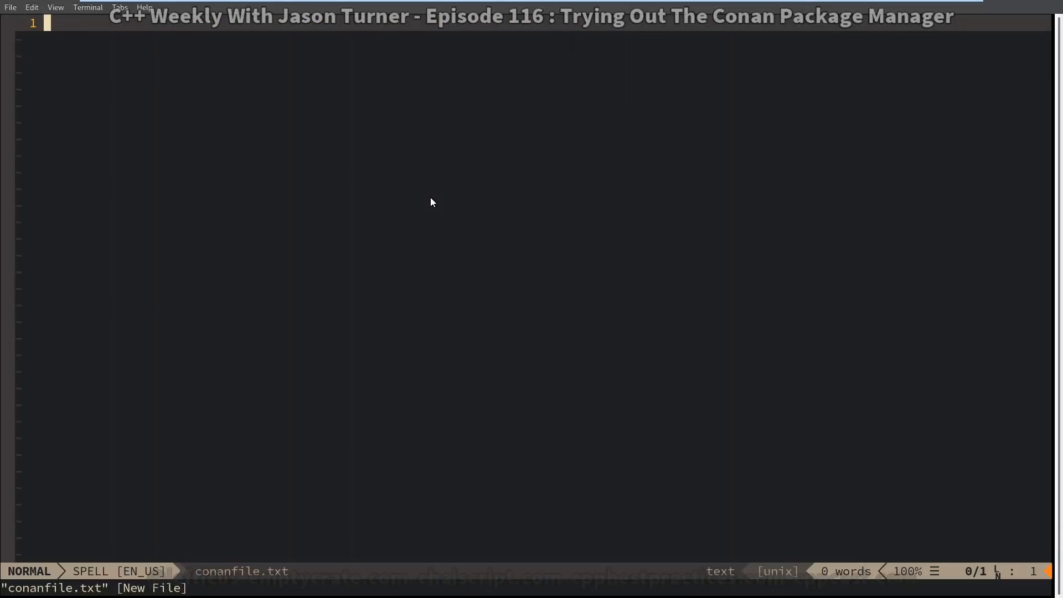
pyautogui.write('[requires]')
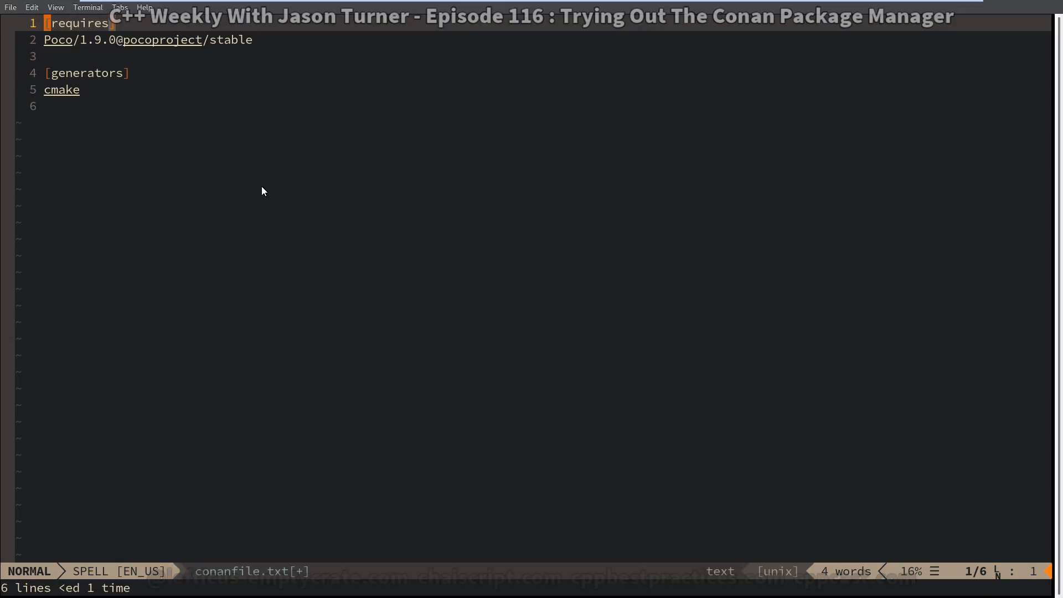
pyautogui.press('j')
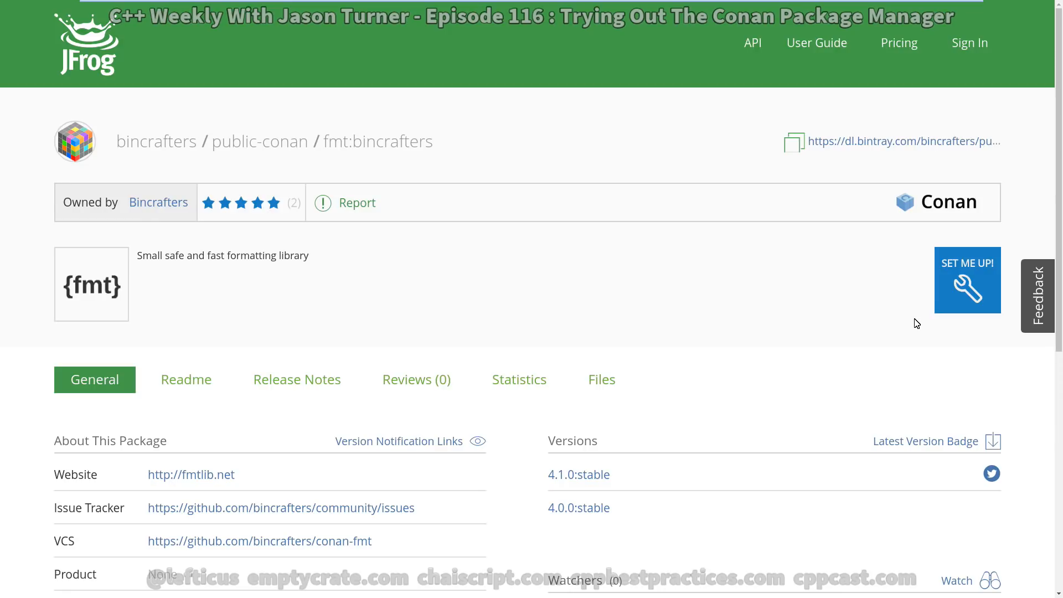
pyautogui.scroll(-3)
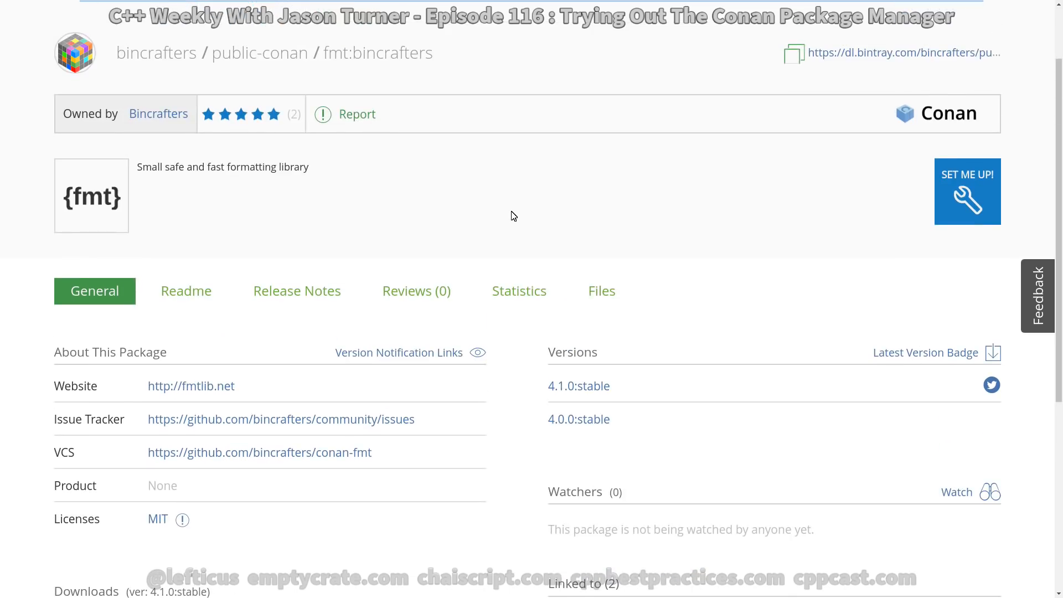
pyautogui.moveTo(321, 66)
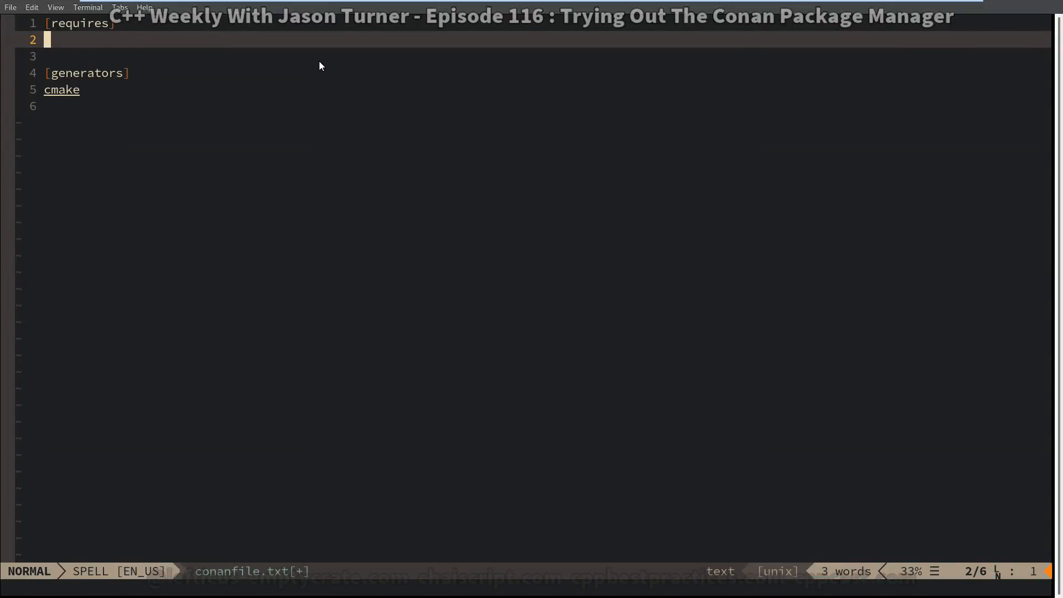
pyautogui.write('fmt')
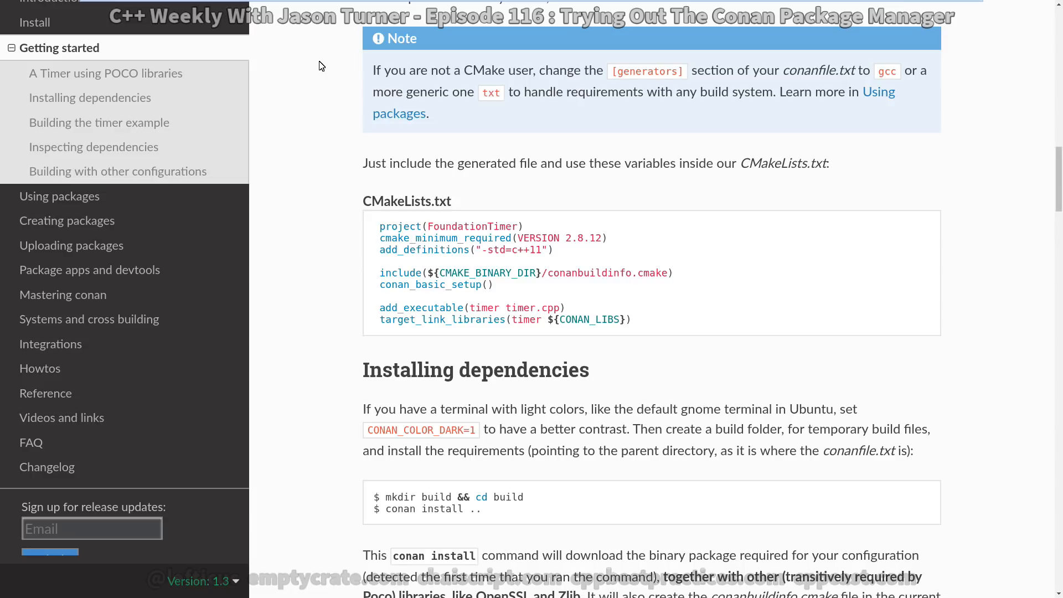
pyautogui.moveTo(384, 235)
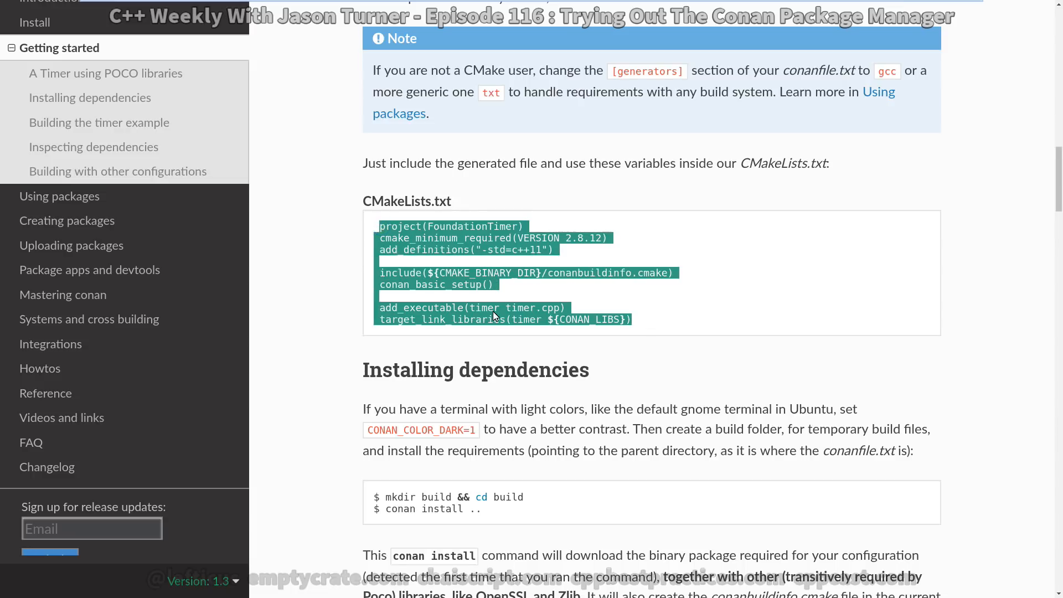
# Paste the Conan CMakeLists example, setting project TestFmt, C++14, and executable testfmt from test.cpp.
pyautogui.rightClick(496, 324)
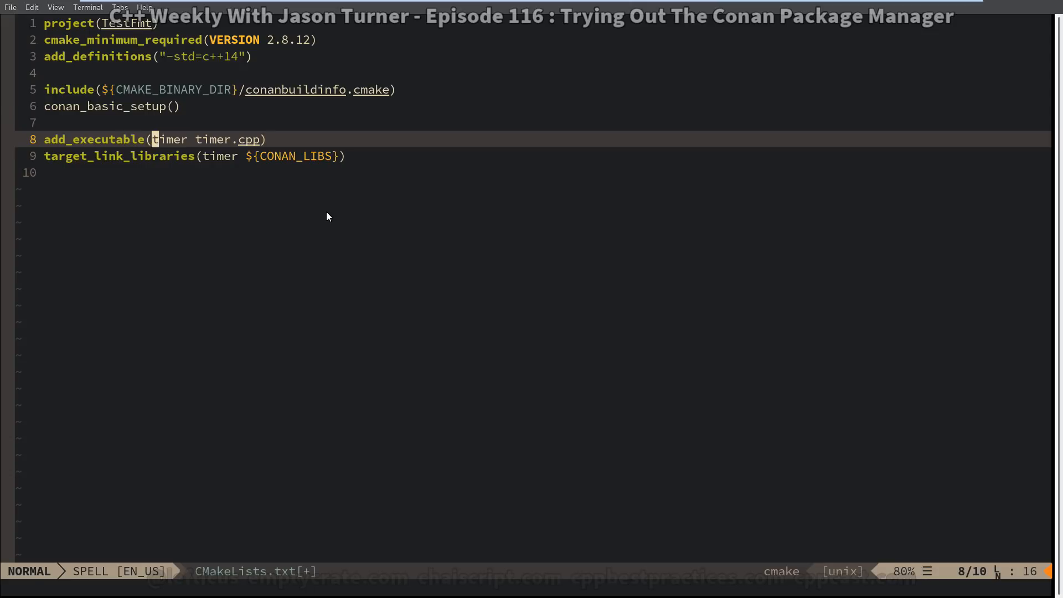
pyautogui.write('testfmt')
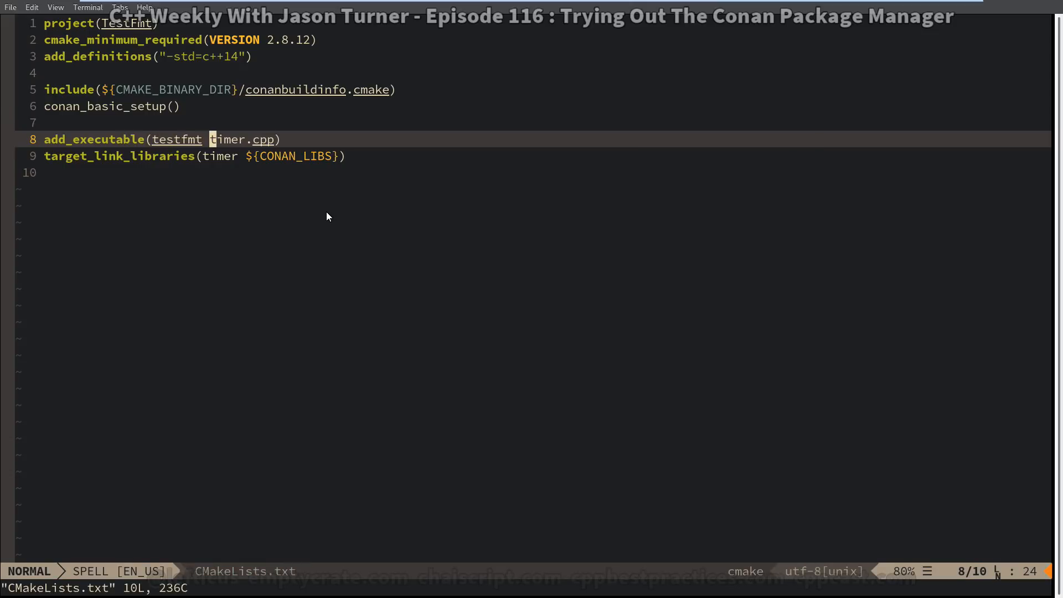
pyautogui.write('test')
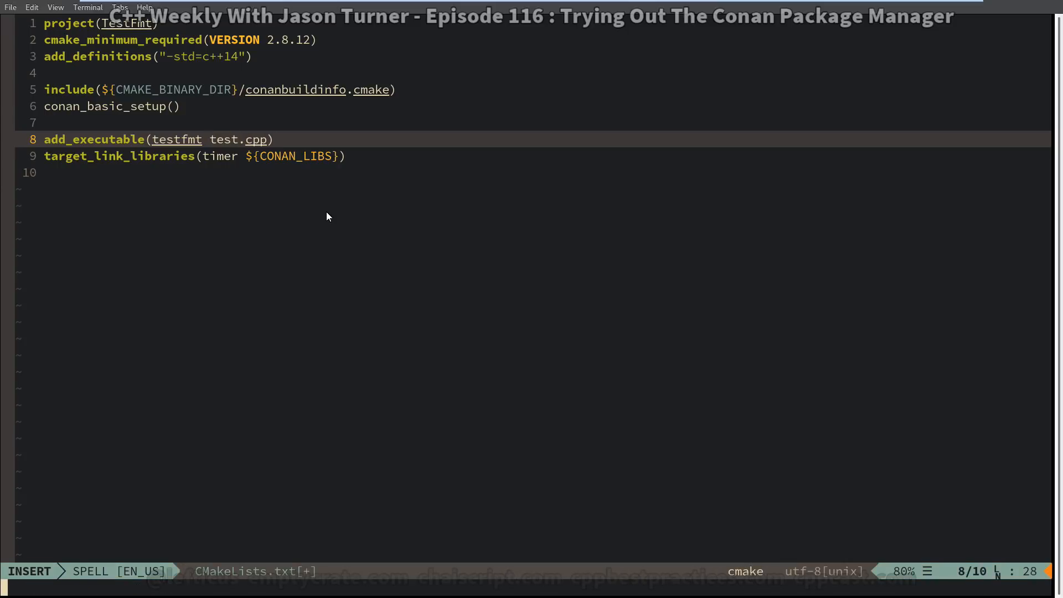
pyautogui.press('Escape')
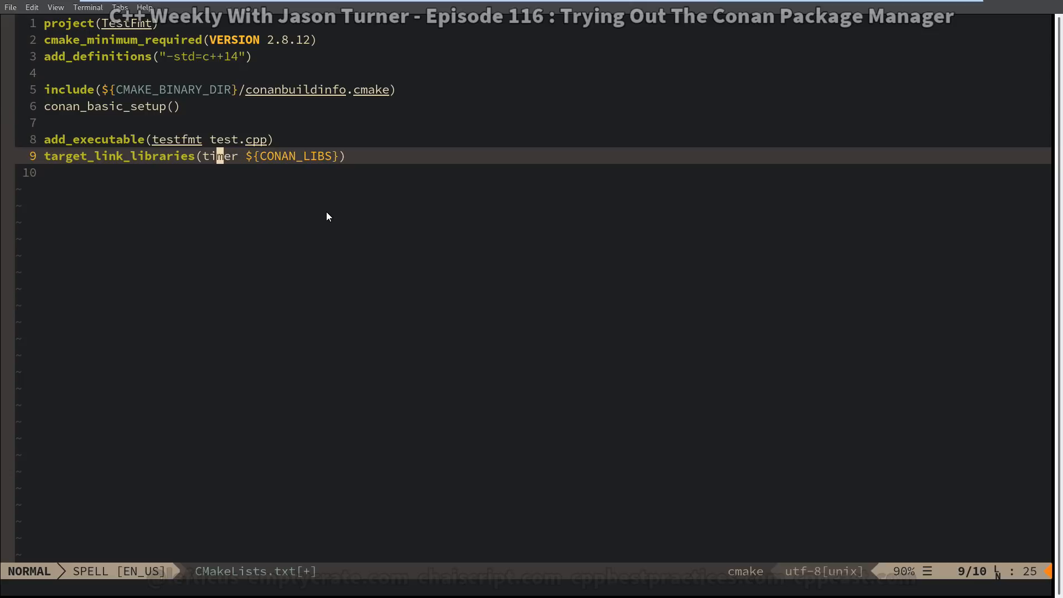
pyautogui.write('testf')
pyautogui.write('m')
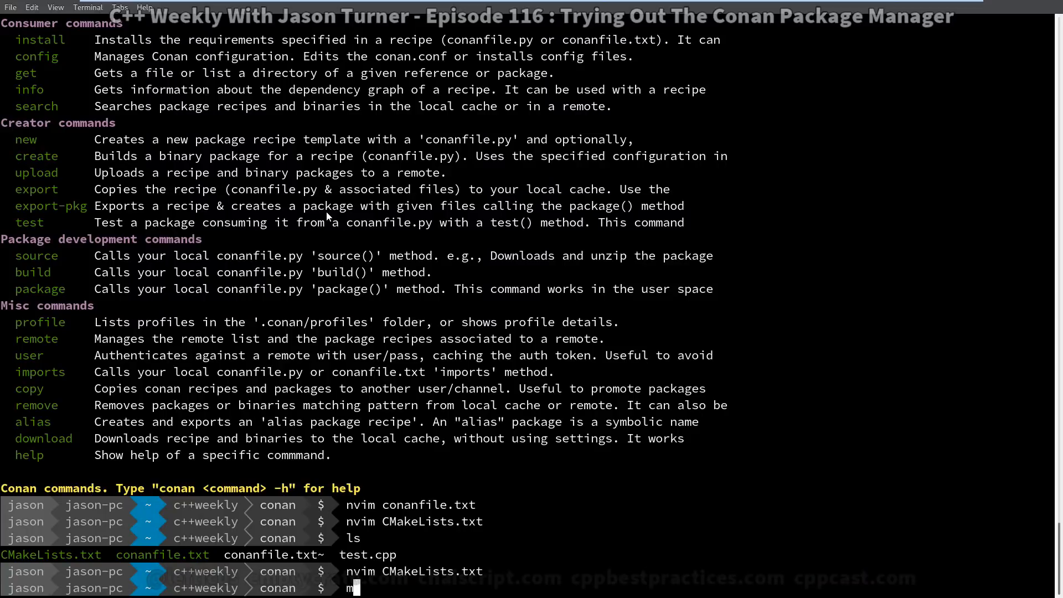
# Create a build folder and run conan install .., which rejects compiler version 8.
pyautogui.write('kdir build')
pyautogui.write('cd build/')
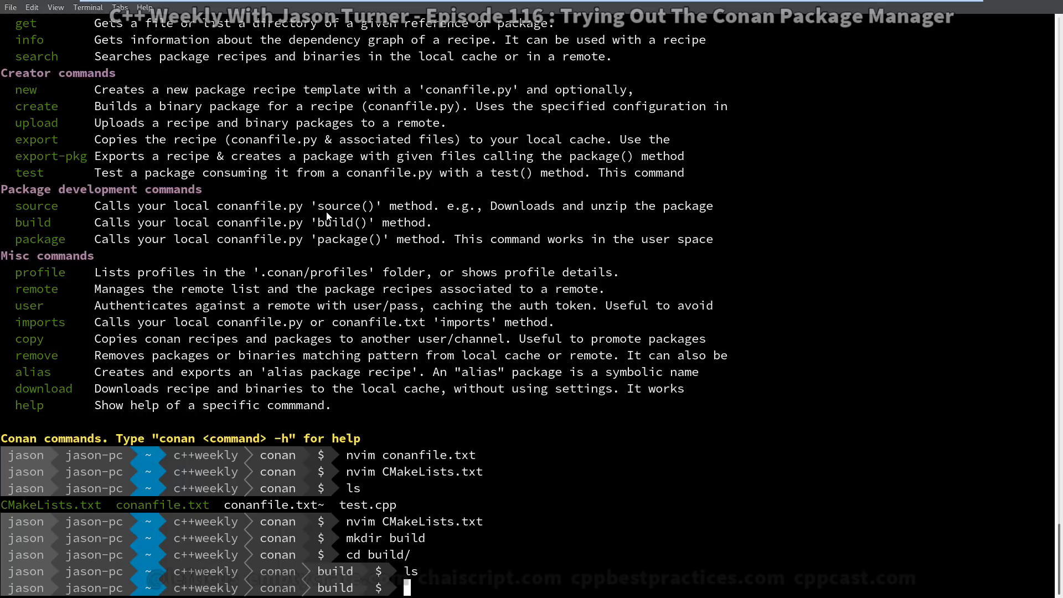
pyautogui.write('con')
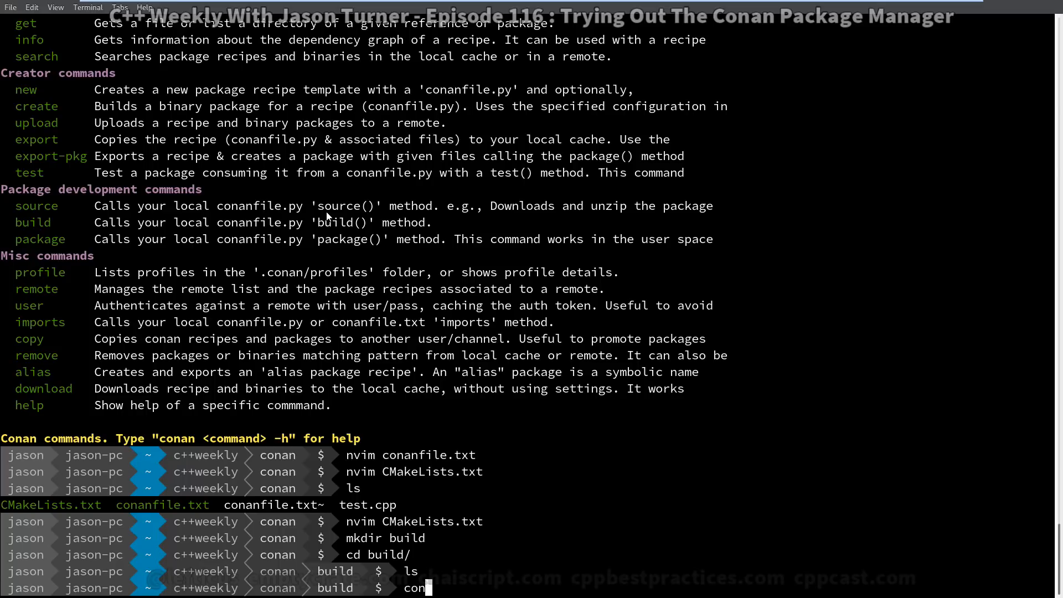
pyautogui.write('n install ..')
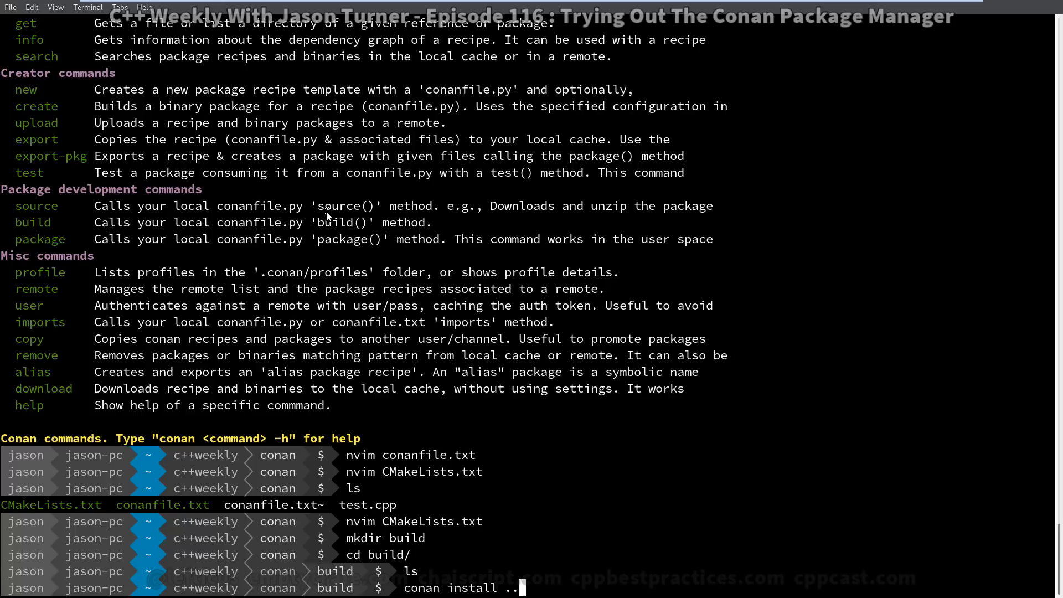
pyautogui.press('Return')
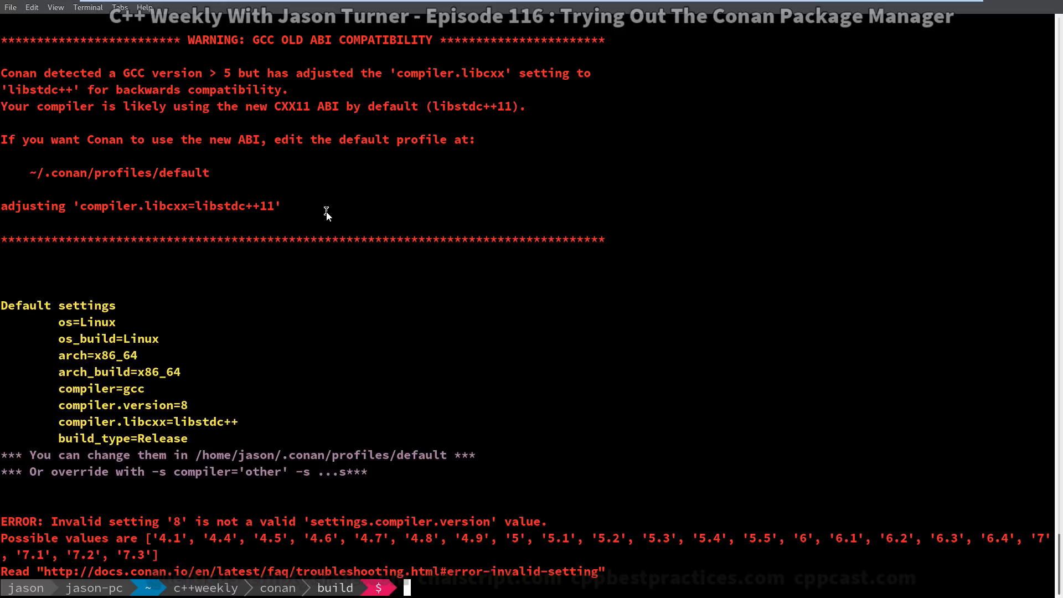
# Locate gcc with which gcc and rerun conan install .. using CXX=/usr/bin/g++.
pyautogui.write('which gcc')
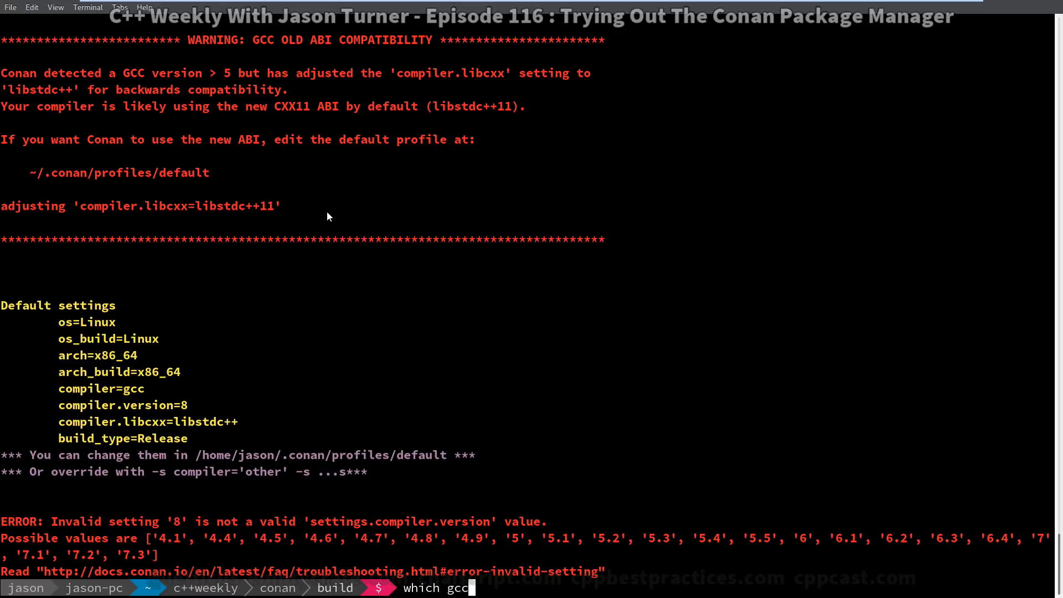
pyautogui.press('Return')
pyautogui.write('/usr/bin/gc')
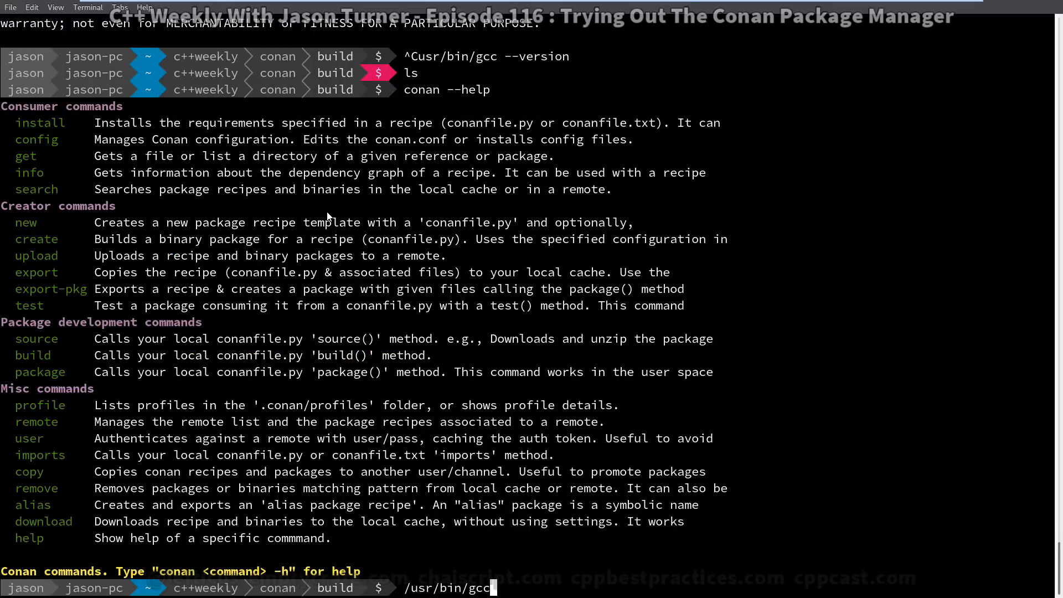
pyautogui.write('conan install ..')
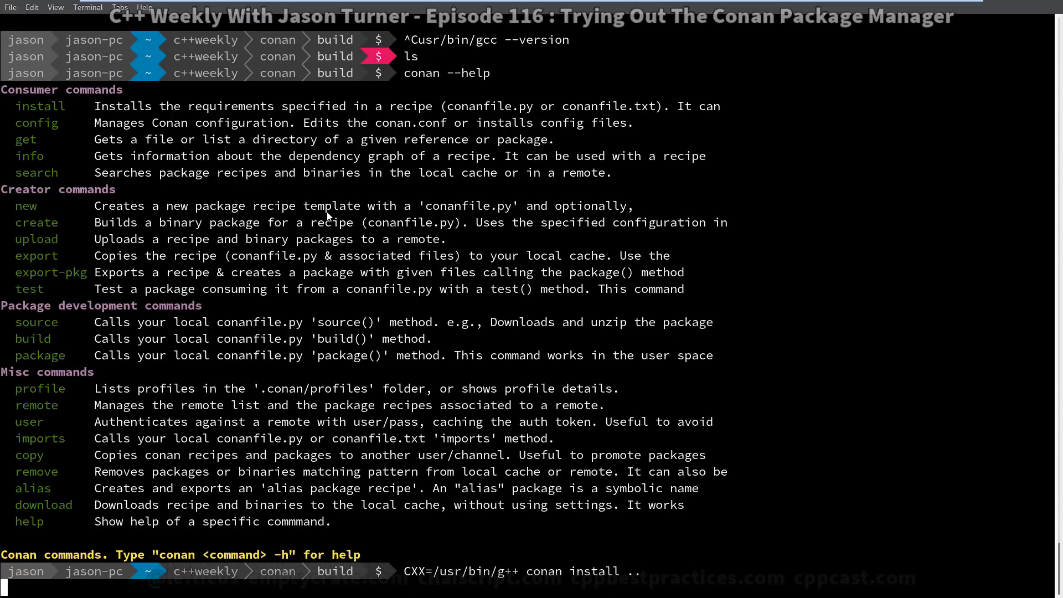
pyautogui.press('Return')
pyautogui.write('nvim ~/.conan/')
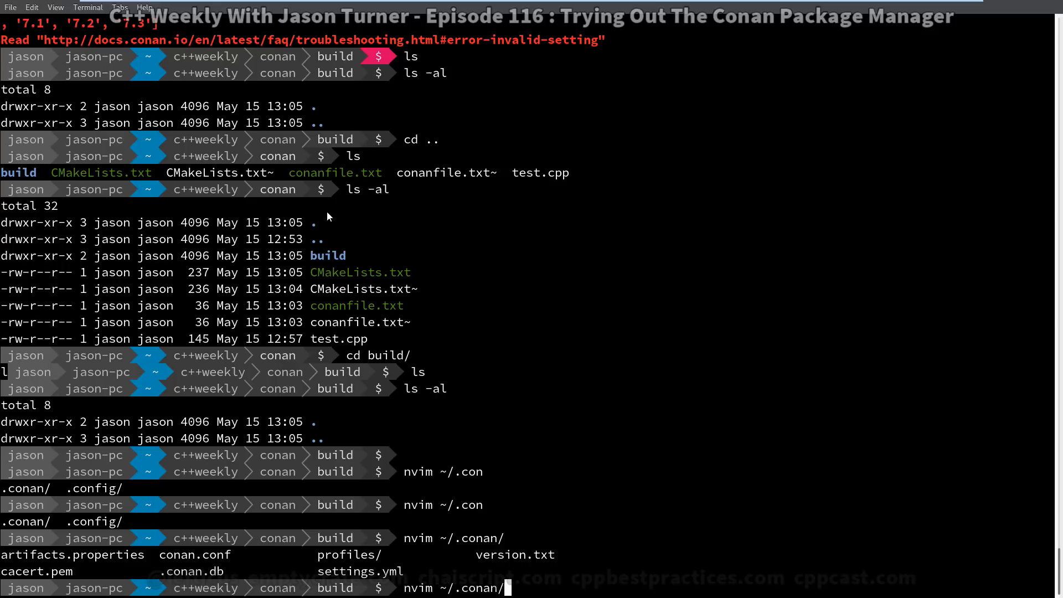
# Open ~/.conan/settings.yml in nvim using tab completion.
pyautogui.write('settings.yml')
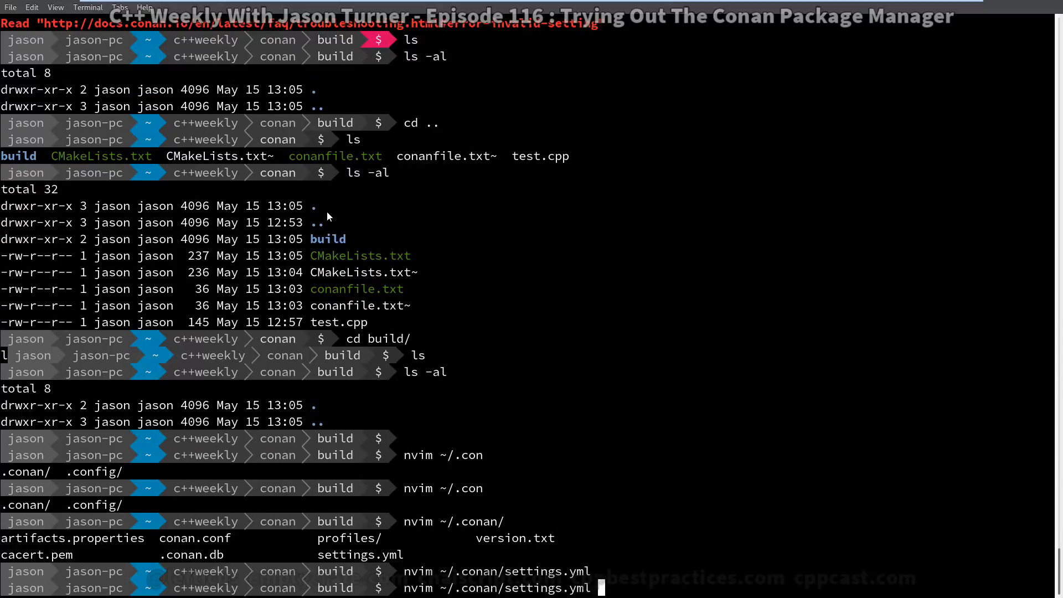
pyautogui.press('Return')
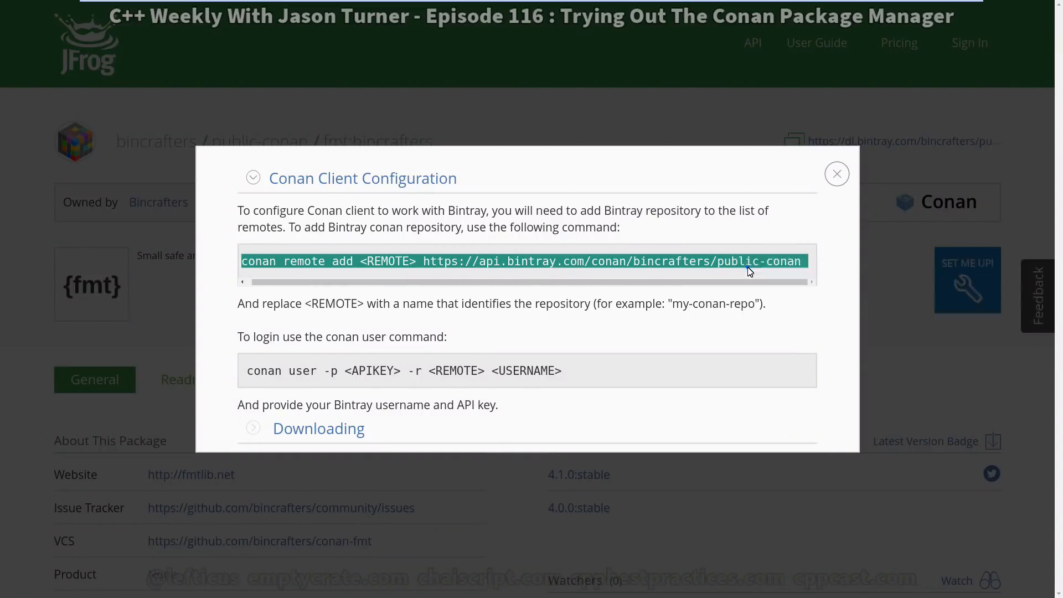
pyautogui.moveTo(873, 371)
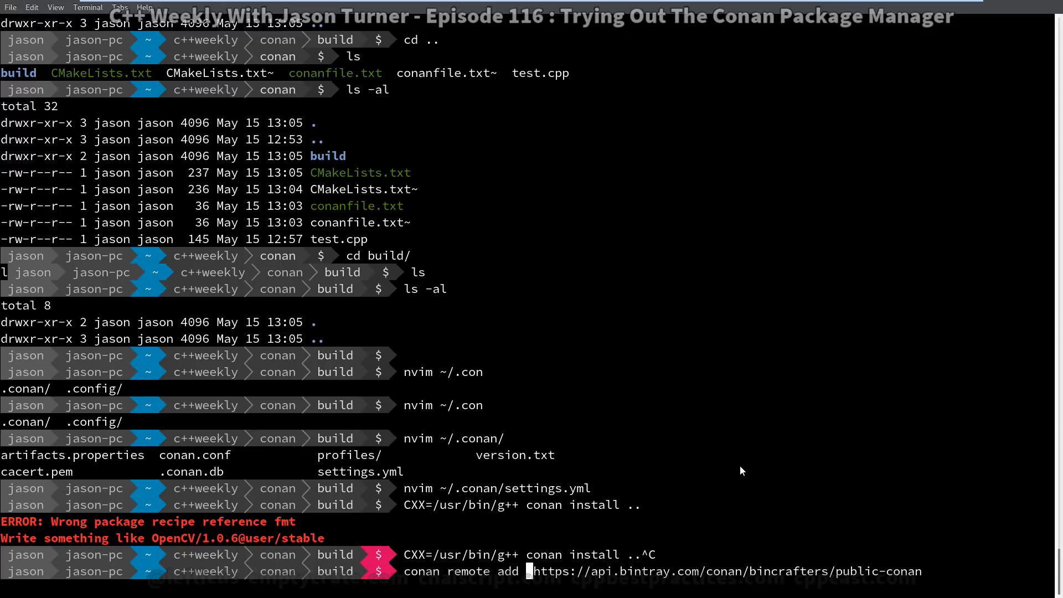
# Enter the conan remote add command for bincrafters public-conan with remote name bintray.
pyautogui.write('bintray')
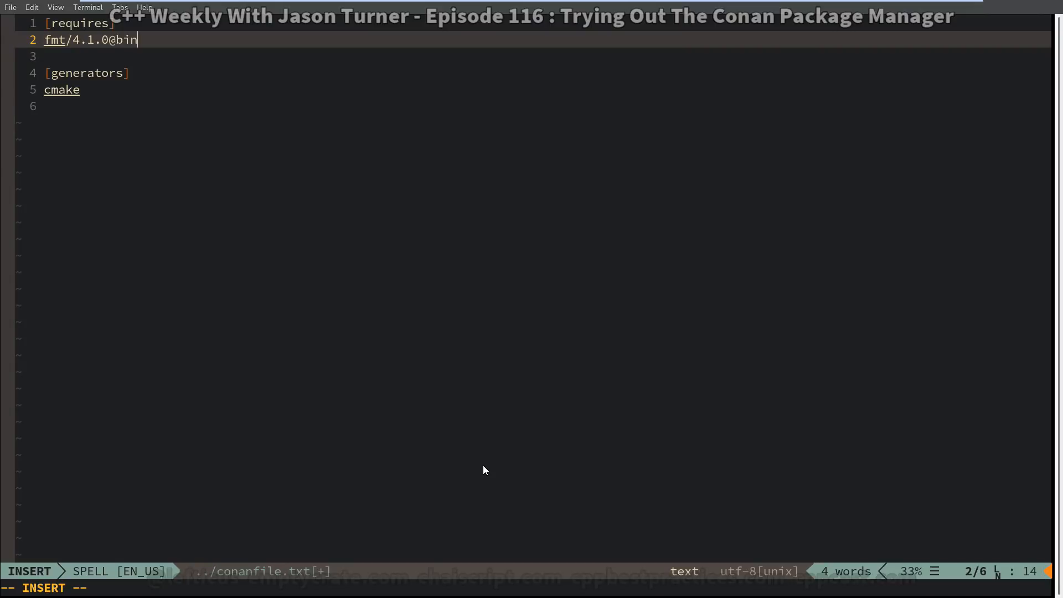
# Enter fmt/4.1.0@bincrafters/stable on the requires line, then save and quit.
pyautogui.write('crafters/stab')
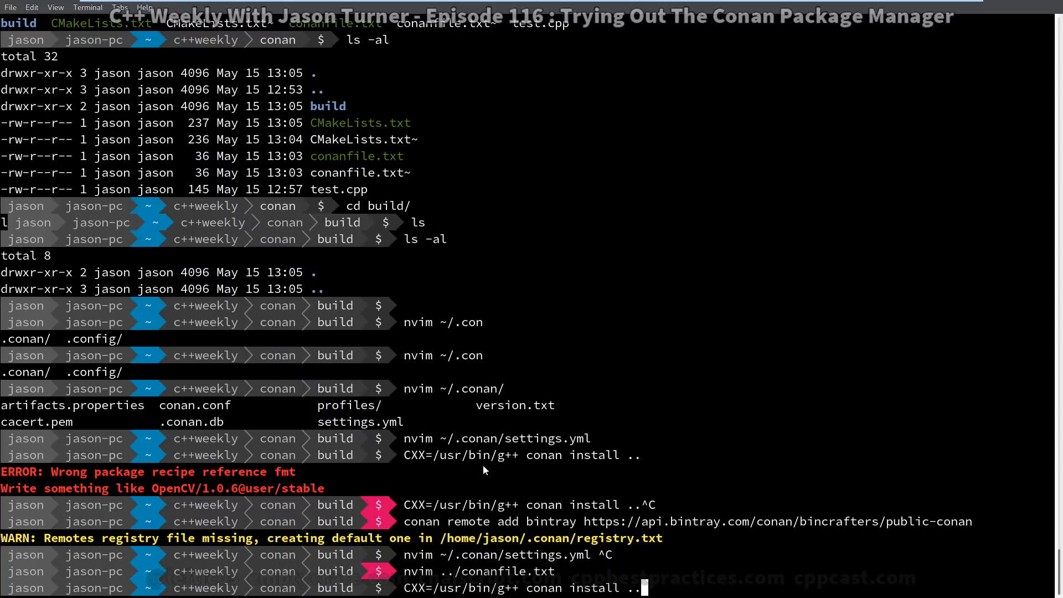
# Start installing the fmt dependency and review the conan install --help output.
pyautogui.press('Return')
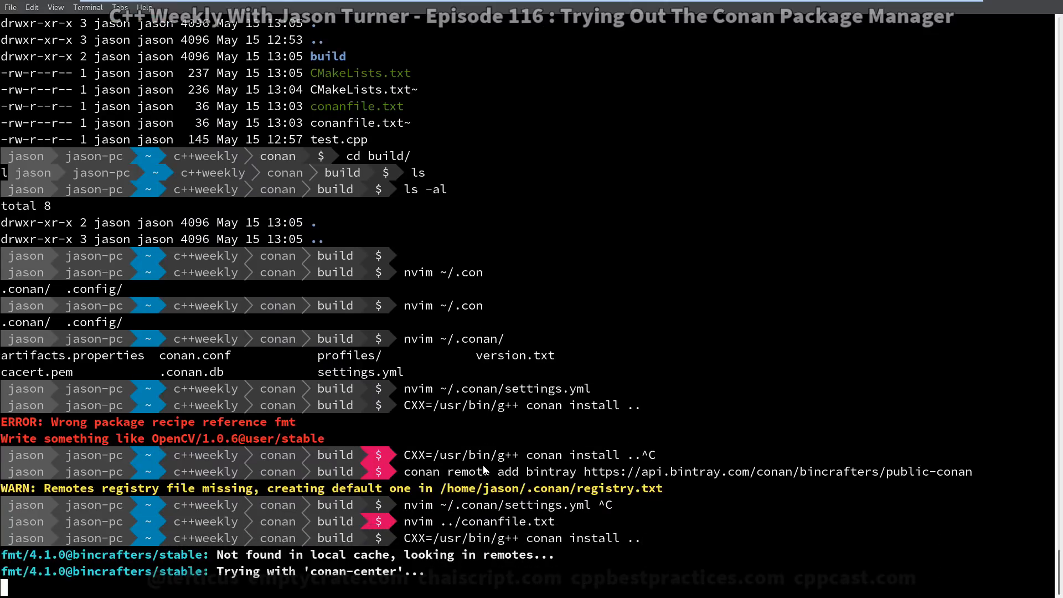
pyautogui.scroll(-3)
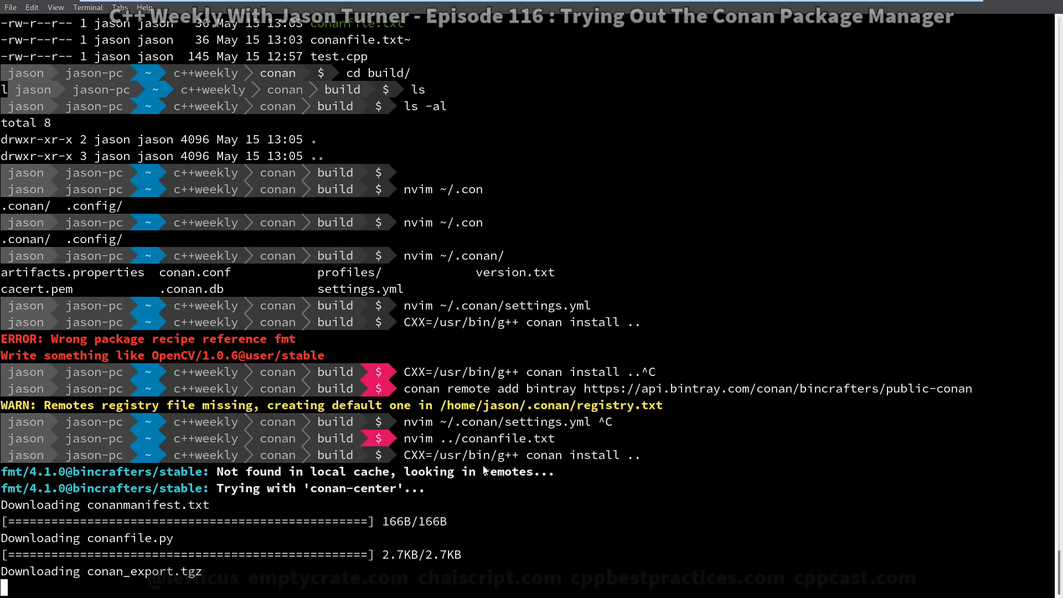
pyautogui.scroll(-3)
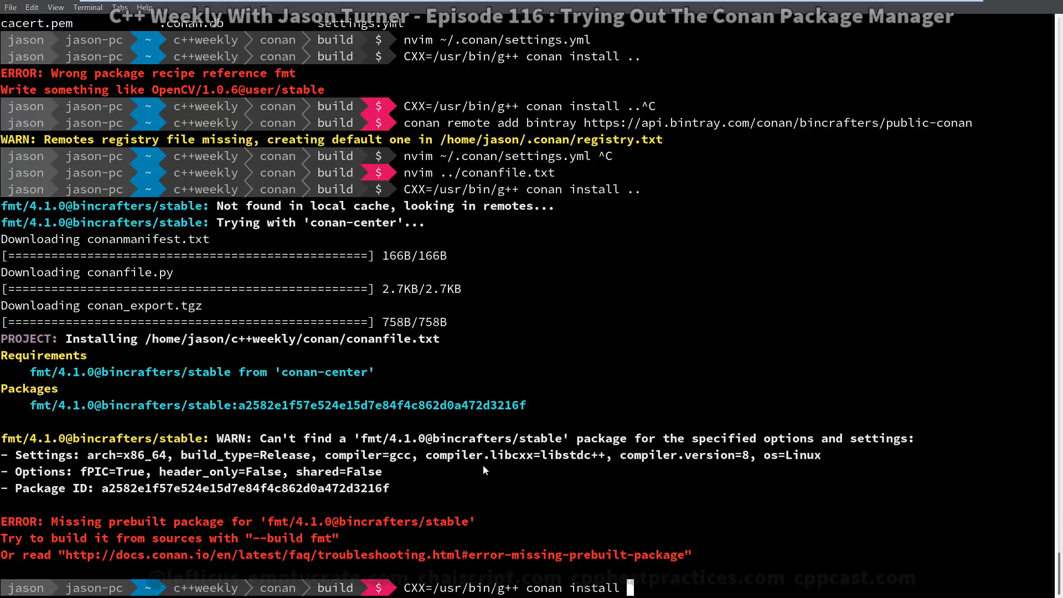
pyautogui.write('--help')
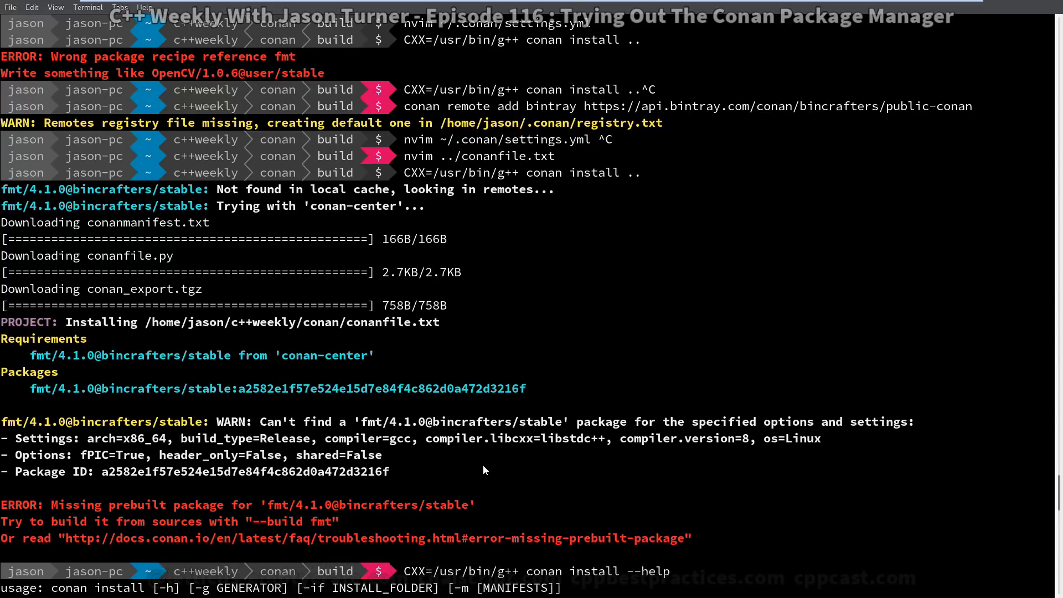
pyautogui.moveTo(416, 505)
pyautogui.write('CXX=/usr/bin/g++ conan install ..  --build fmt')
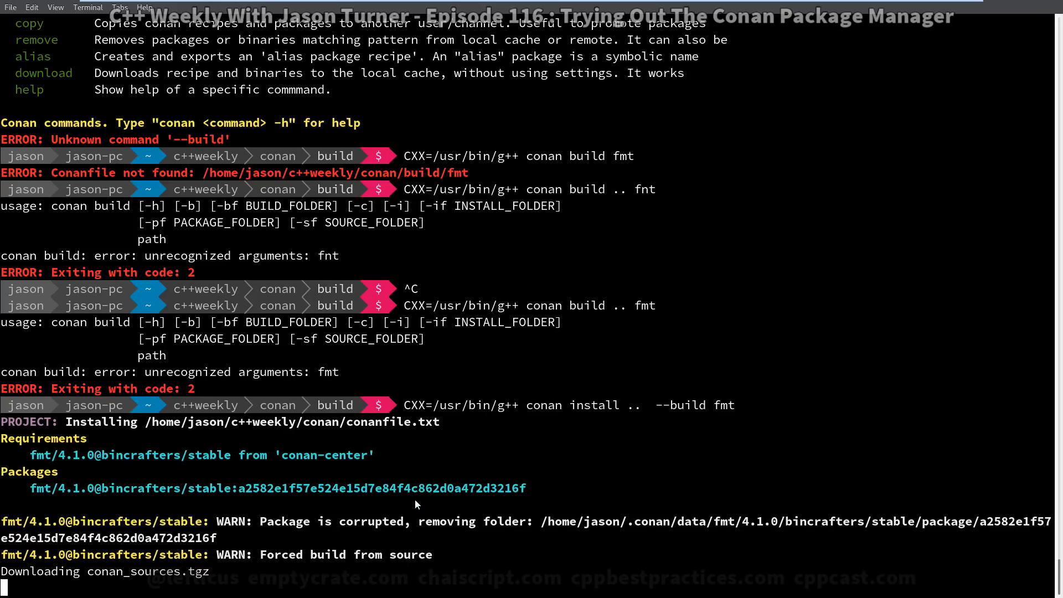
# Rerun conan install .. --build fmt with CXX=/usr/bin/g++, hitting the GCC version mismatch.
pyautogui.scroll(-3)
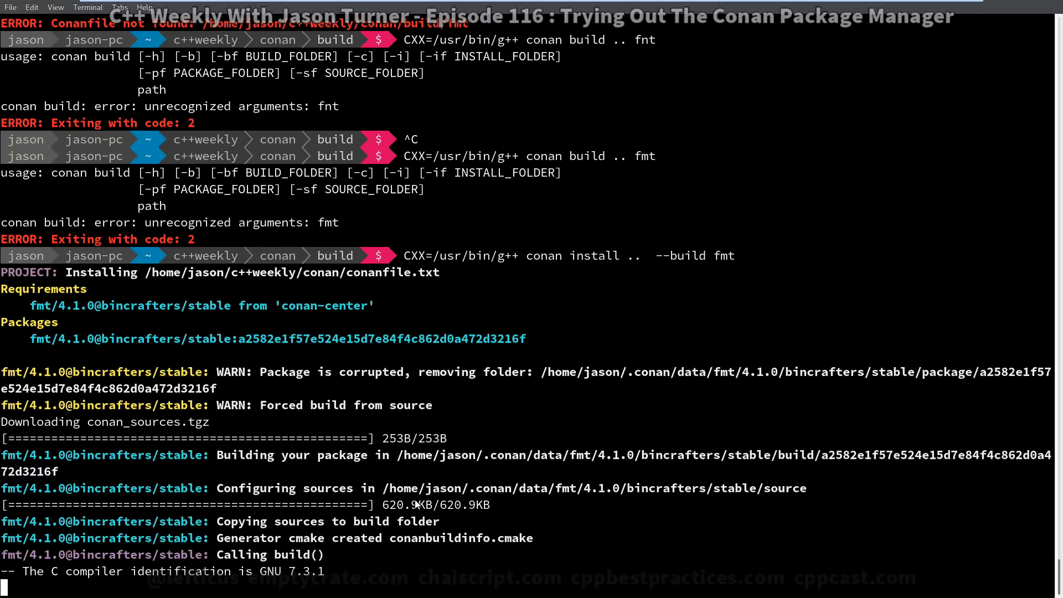
pyautogui.scroll(-3)
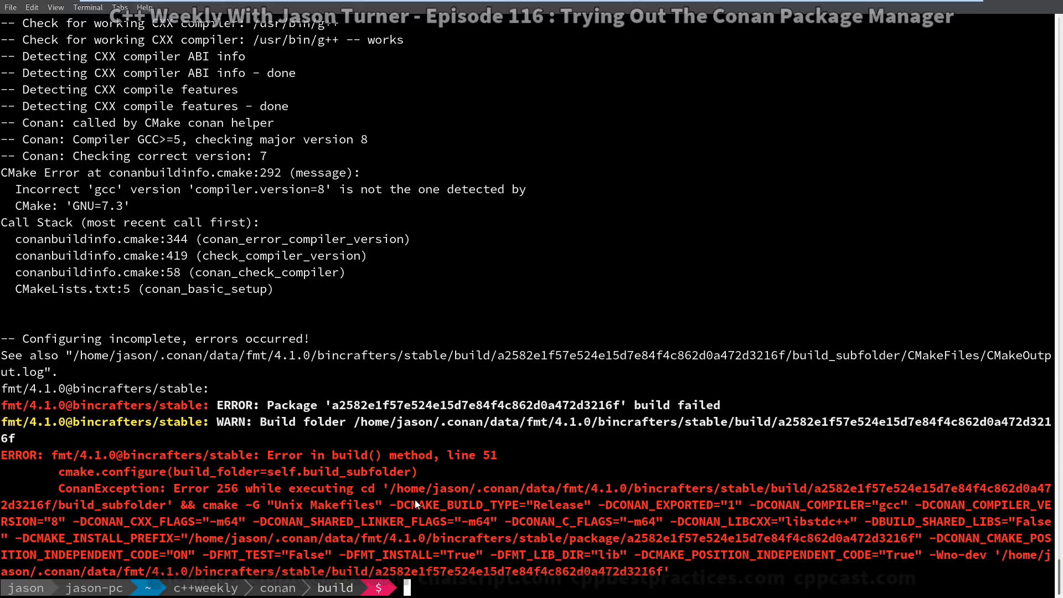
pyautogui.write('CXX=/usr/bin/g++ conan install .. --build fmt')
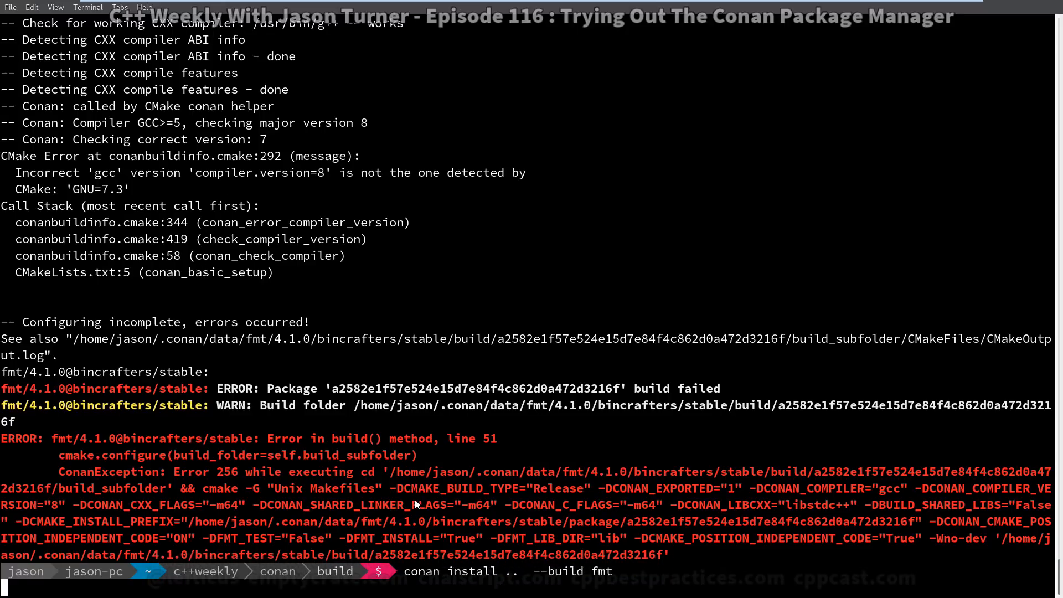
pyautogui.scroll(-3)
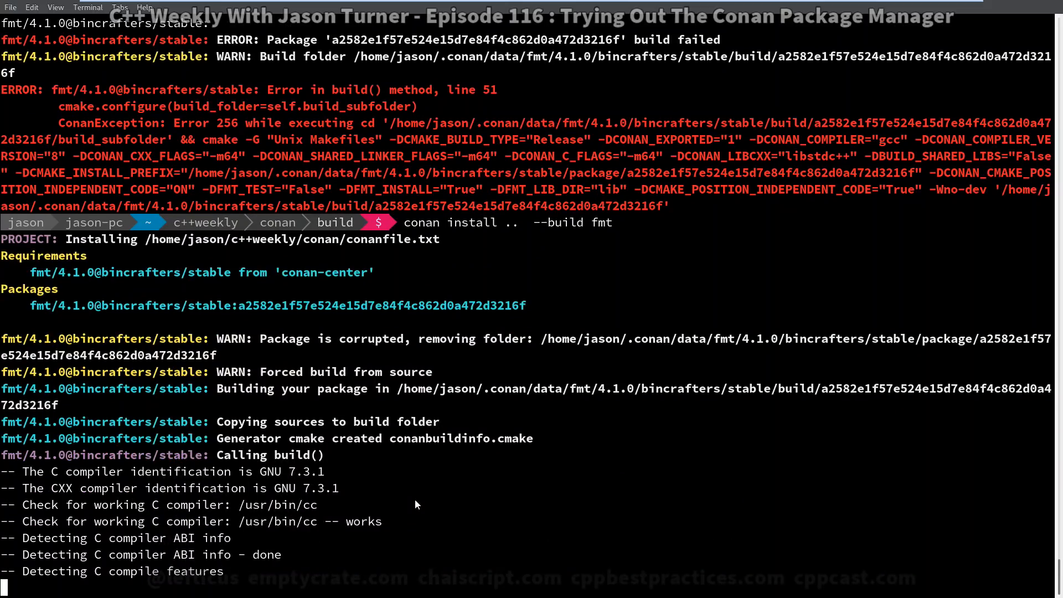
pyautogui.write('find ~/.conan/')
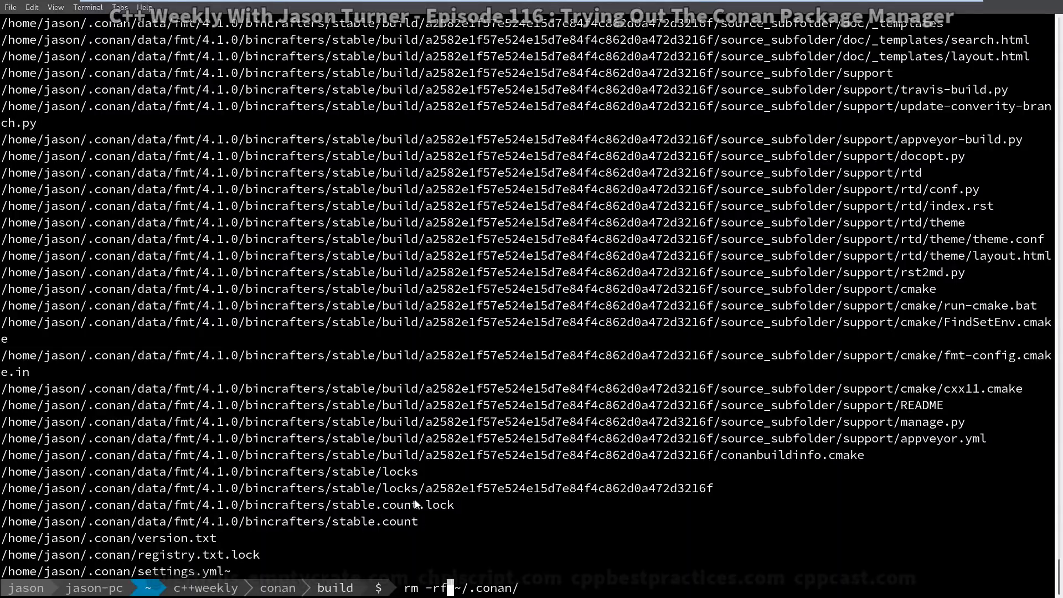
# List the ~/.conan cache contents, then delete the whole folder with rm -rf.
pyautogui.press('Return')
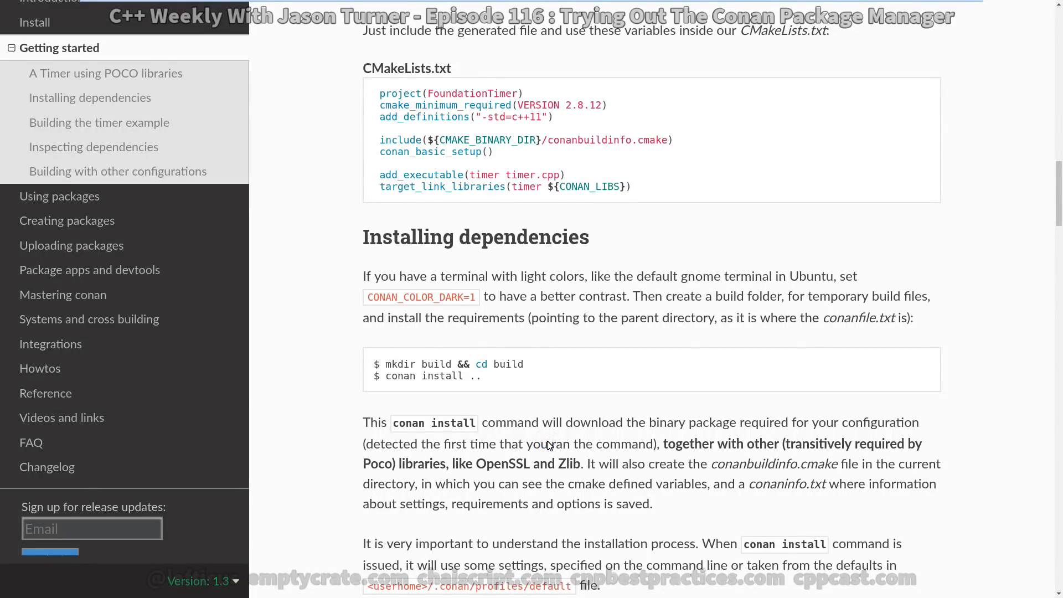
# Read Conan docs from Installing dependencies to Building the timer example, selecting the Unix Makefiles generator.
pyautogui.scroll(-3)
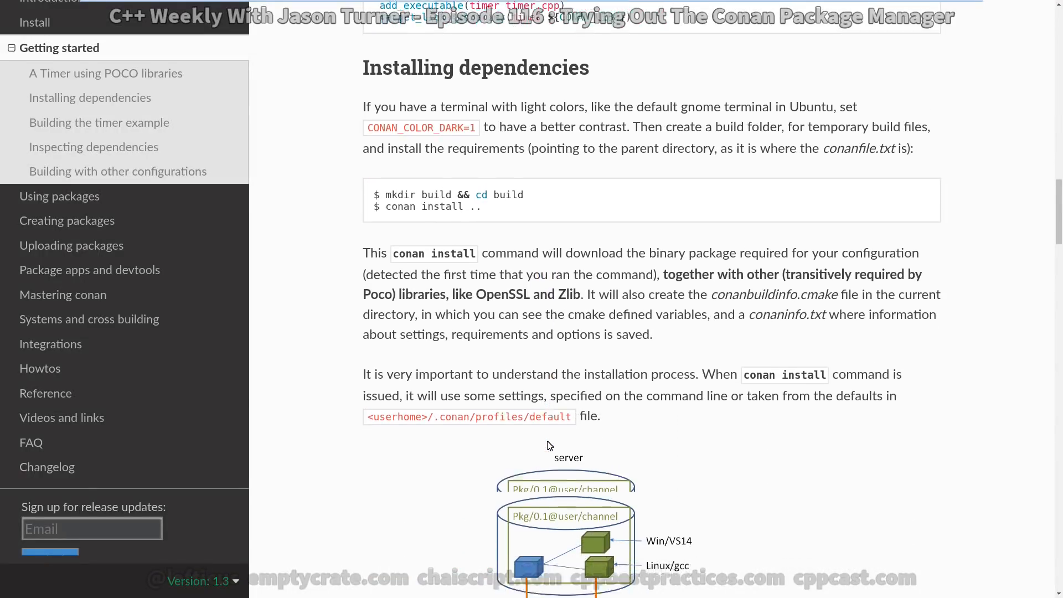
pyautogui.scroll(-3)
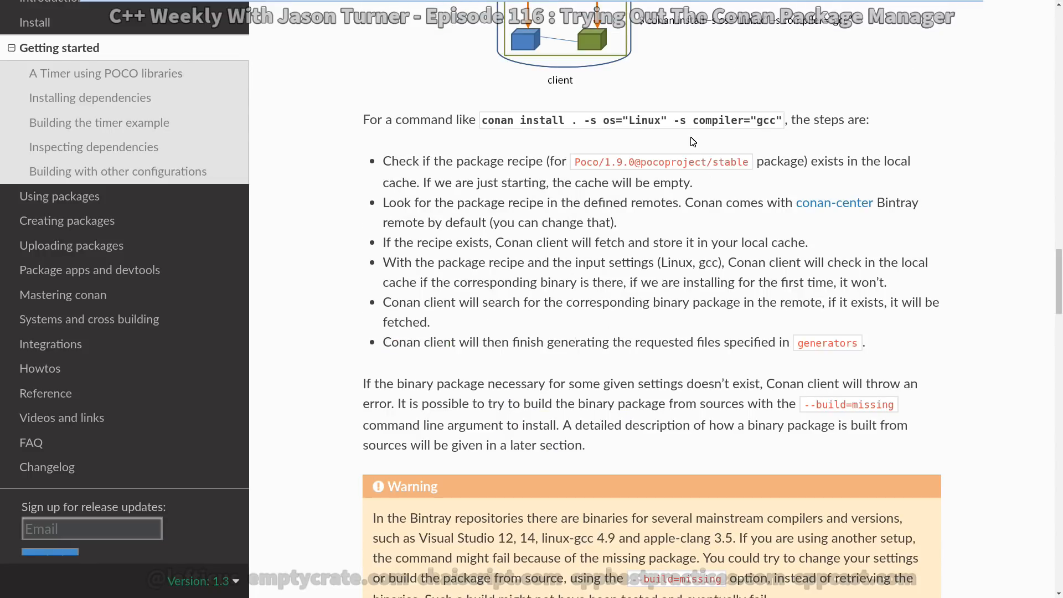
pyautogui.doubleClick(716, 120)
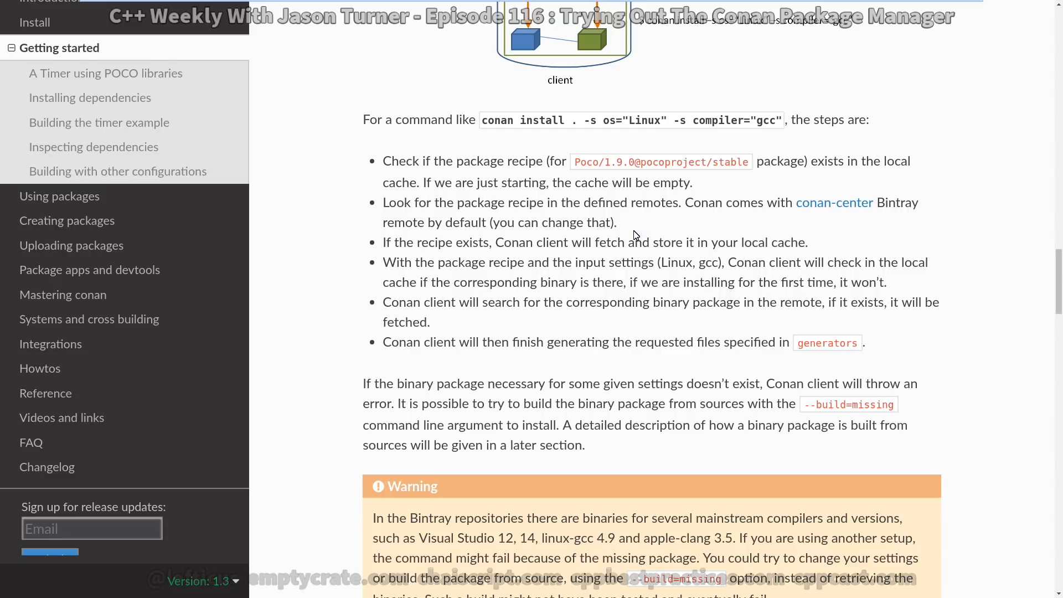
pyautogui.moveTo(583, 427)
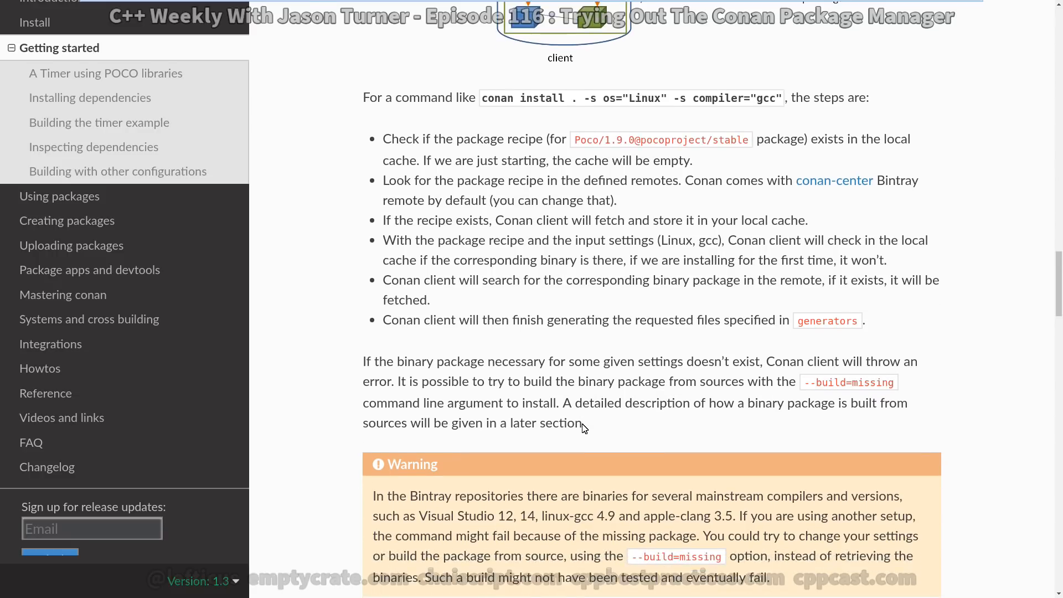
pyautogui.scroll(-3)
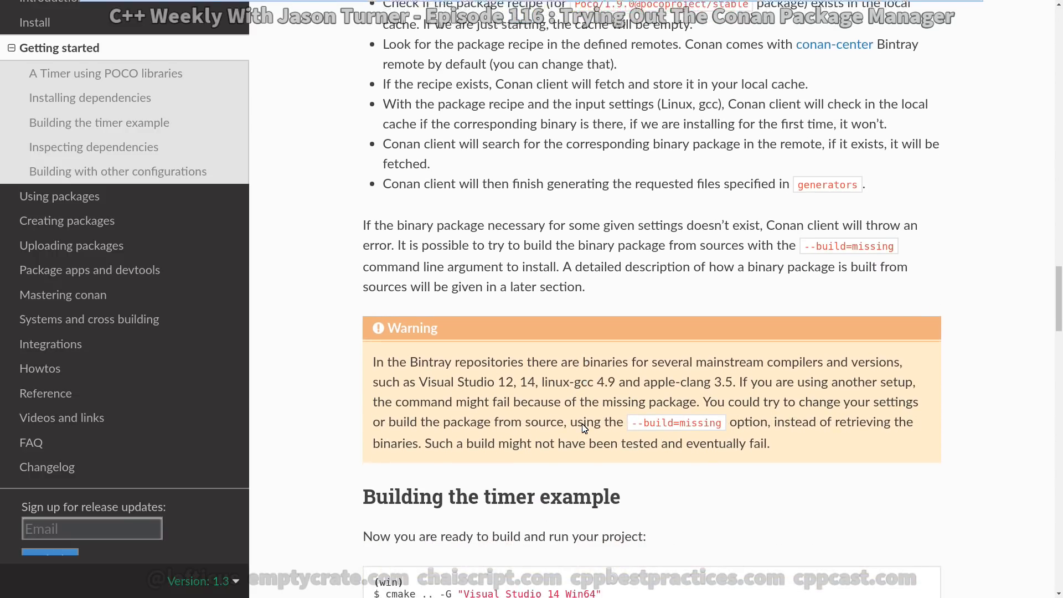
pyautogui.scroll(-3)
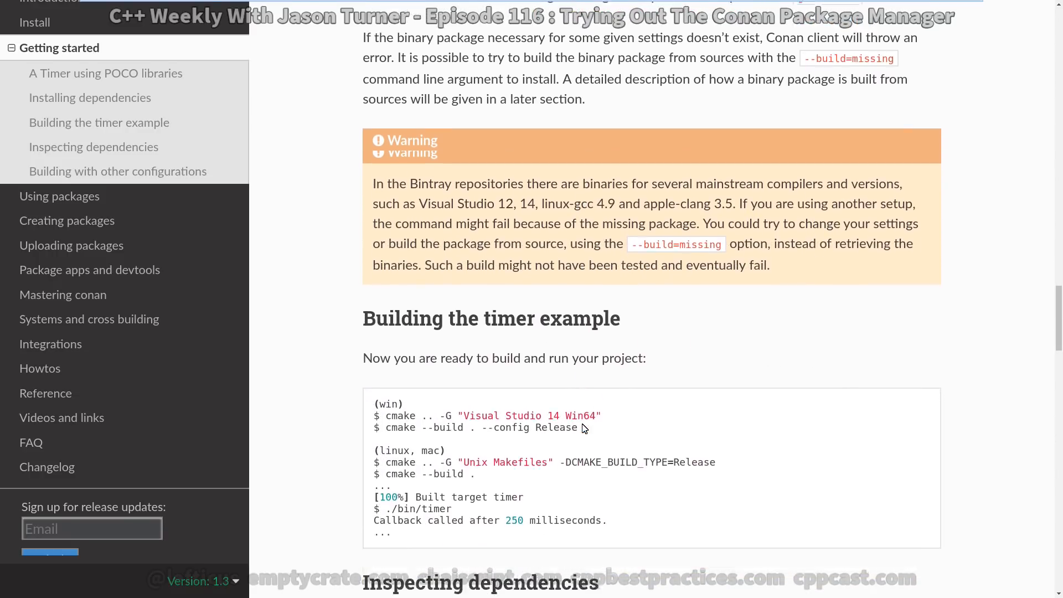
pyautogui.scroll(-3)
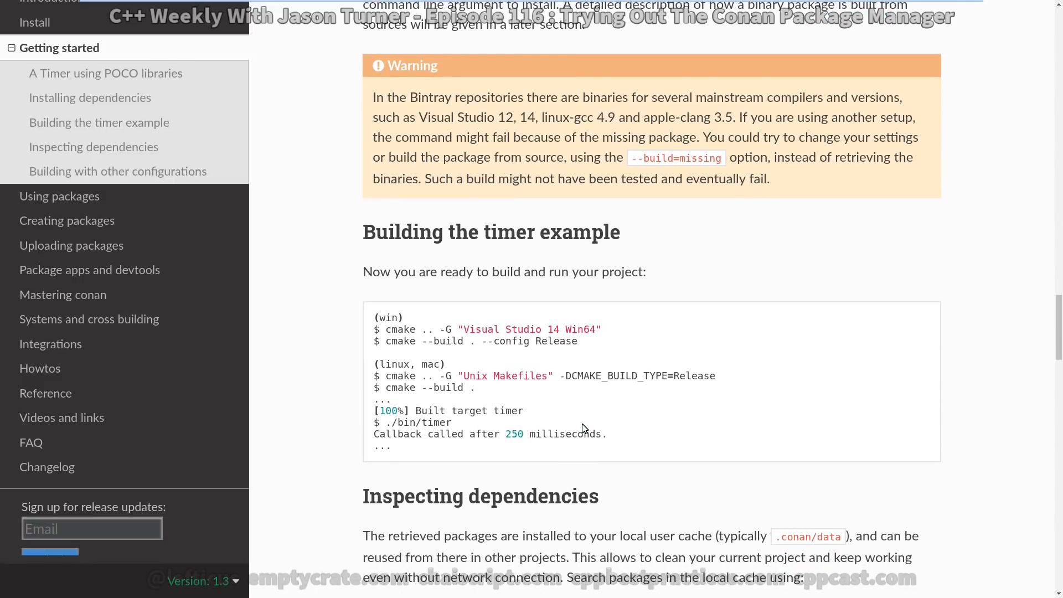
pyautogui.moveTo(472, 381)
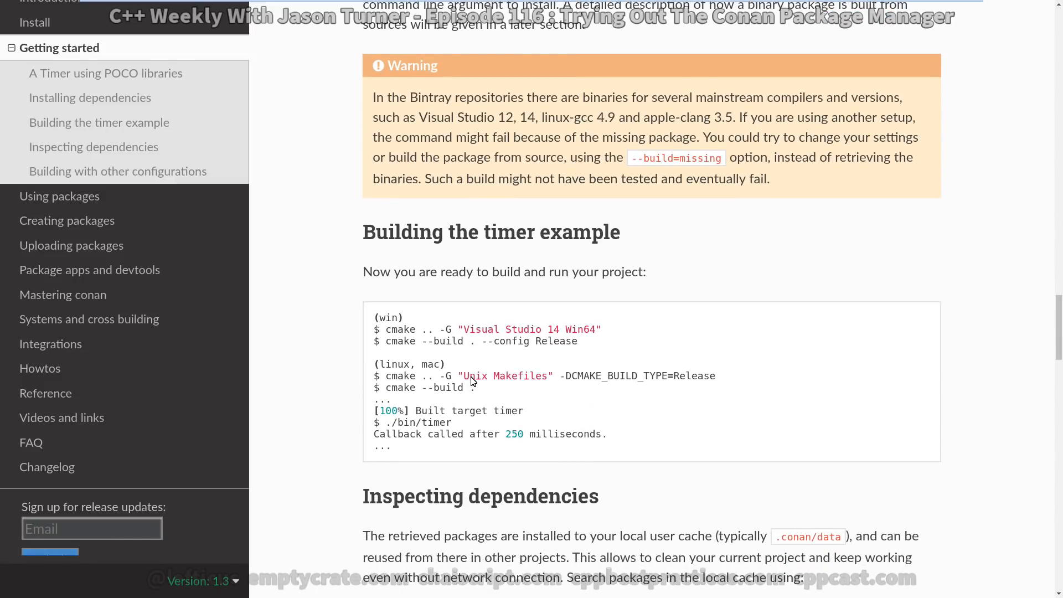
pyautogui.doubleClick(399, 375)
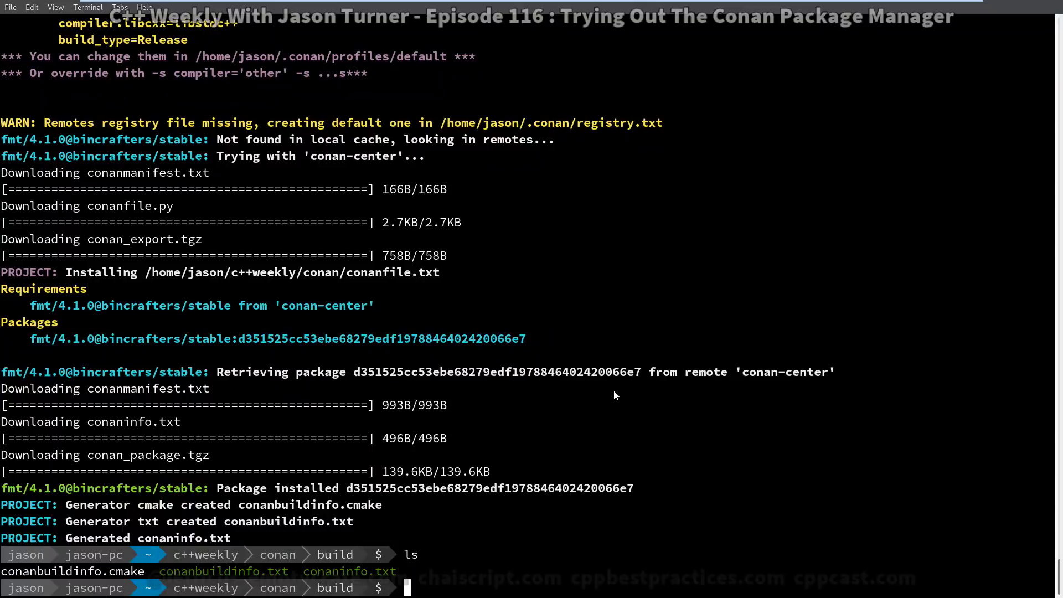
# Configure the project with ccmake .., set CMAKE_BUILD_TYPE, and generate the Makefile.
pyautogui.write('ccmake')
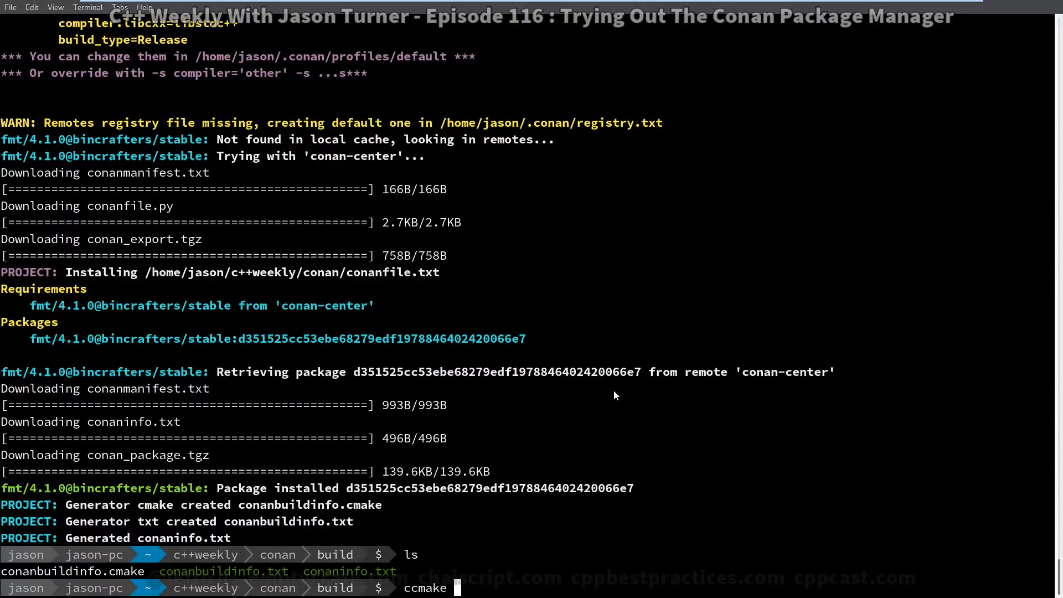
pyautogui.write('..')
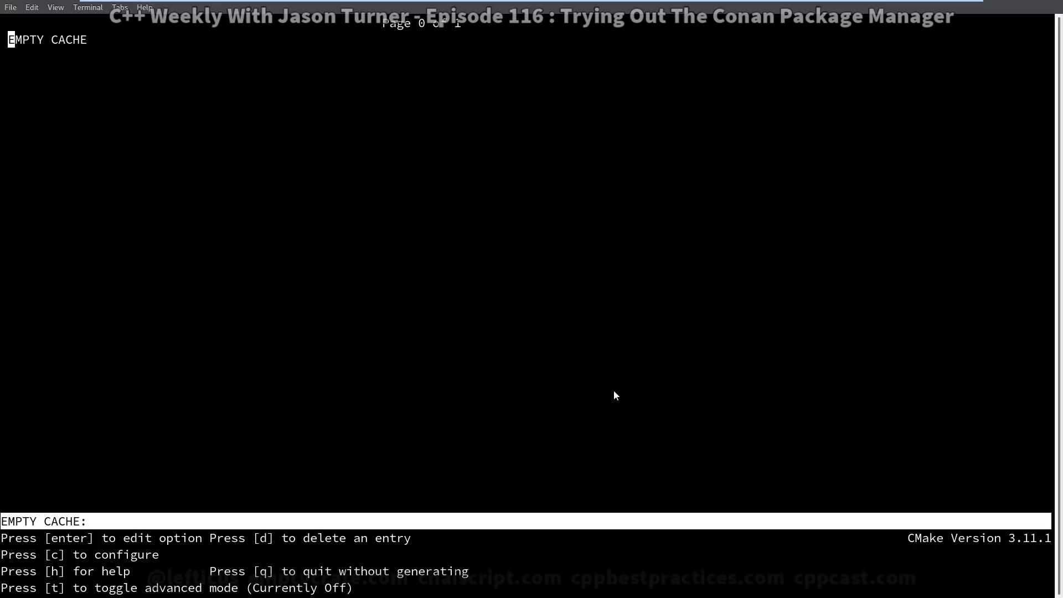
pyautogui.press('c')
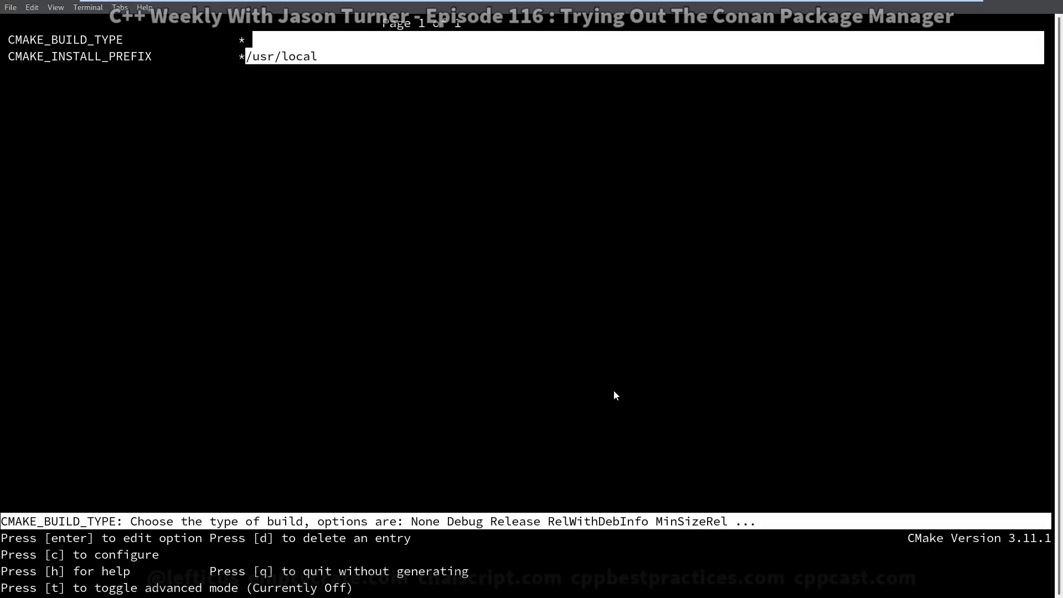
pyautogui.write('Re')
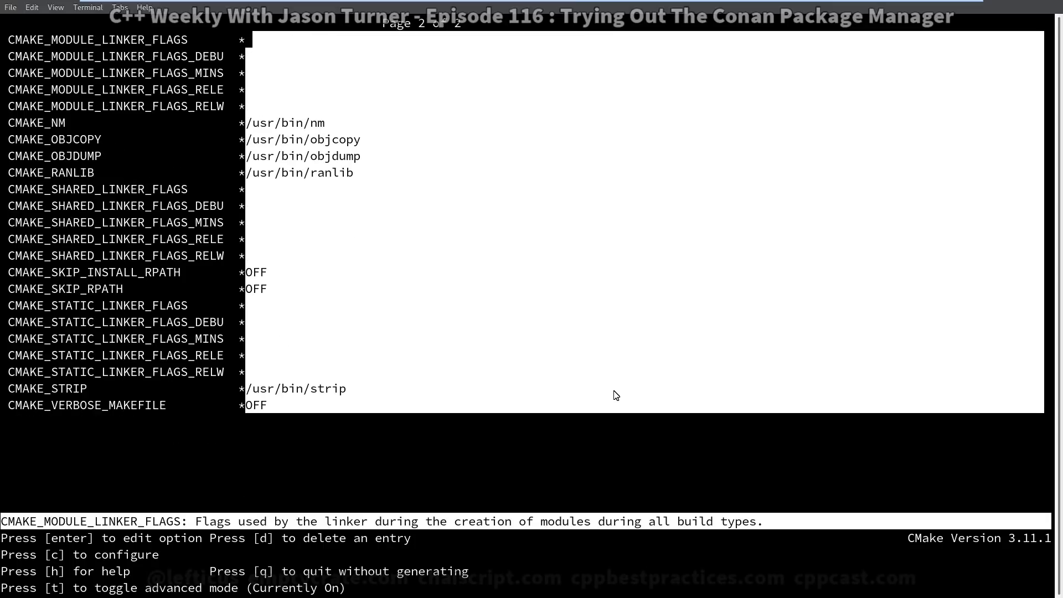
pyautogui.press('t')
pyautogui.write('ls')
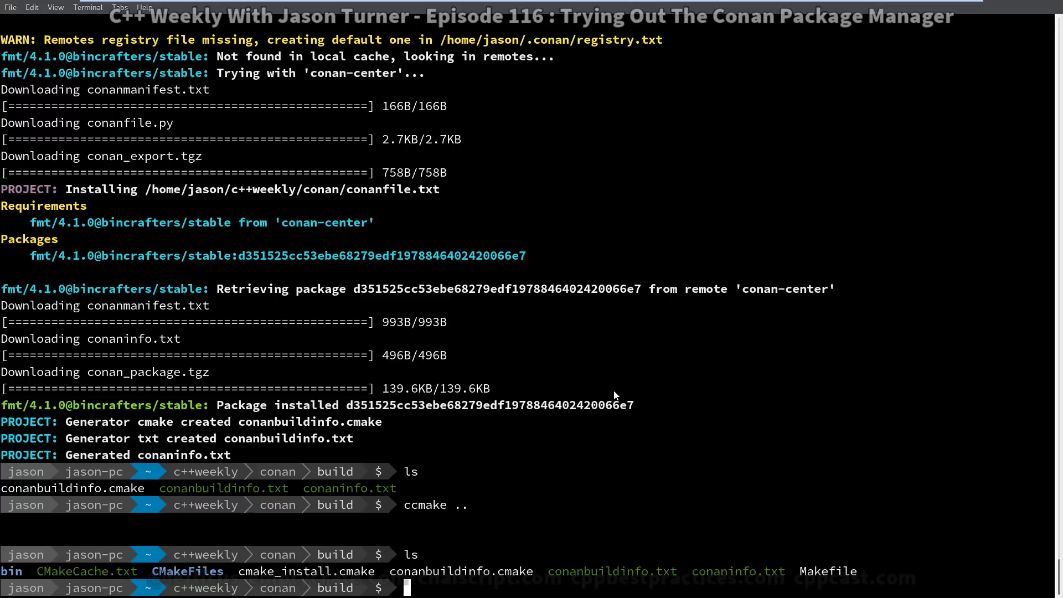
# Run make VERBOSE=1 to show full compile commands, exposing the test.cpp line 7 error.
pyautogui.write('make FV')
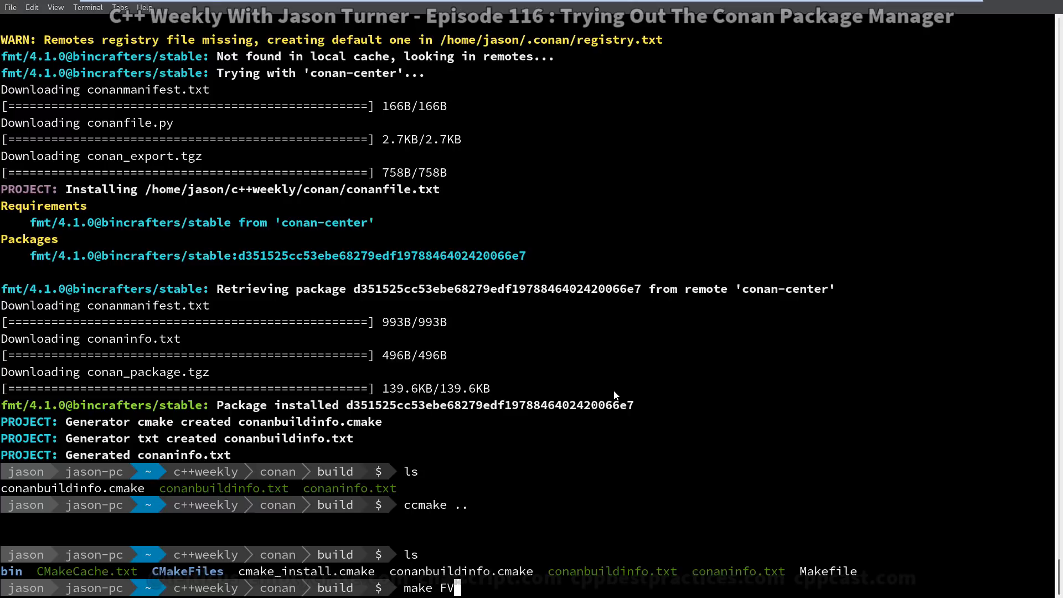
pyautogui.write('ERBOSE=1')
pyautogui.write('cat')
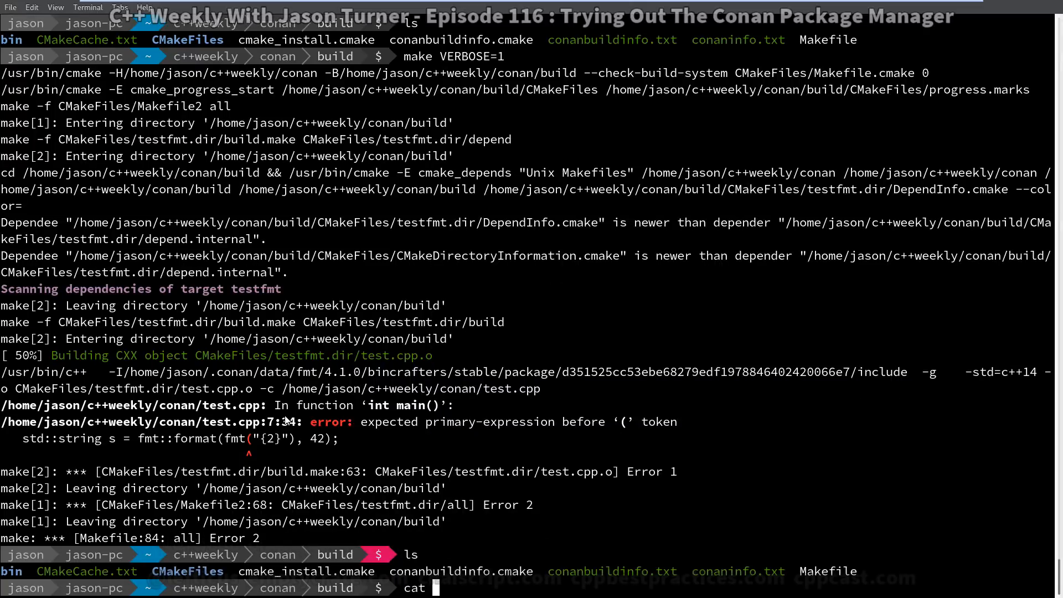
# View conaninfo.txt and ../CMakeLists.txt, then open conanbuildinfo.cmake in nvim to check fmt paths.
pyautogui.write('conaninfo.txt')
pyautogui.write('nvim')
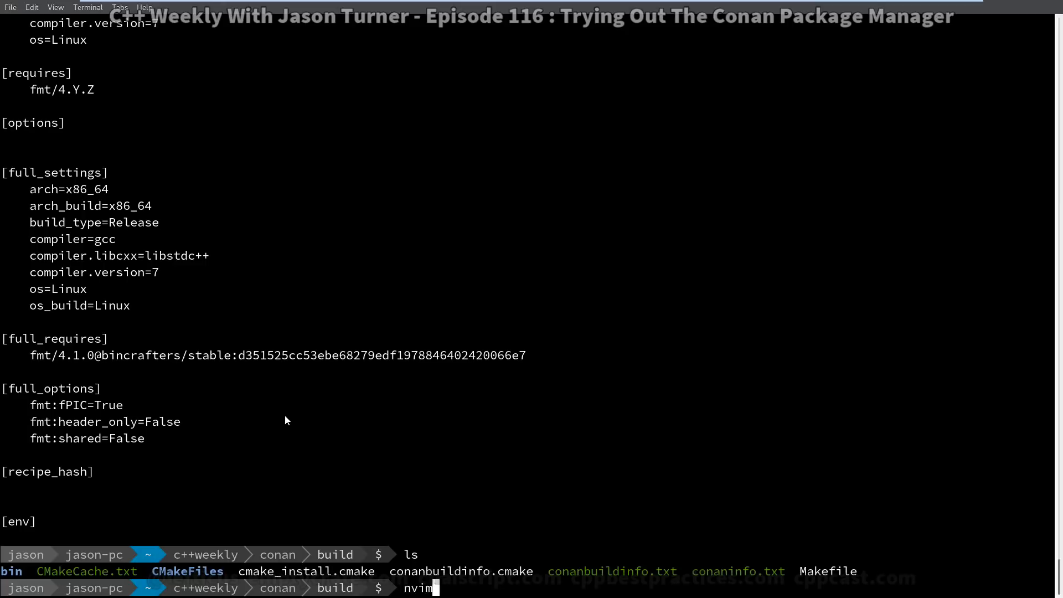
pyautogui.write('../CMakeLists.txt')
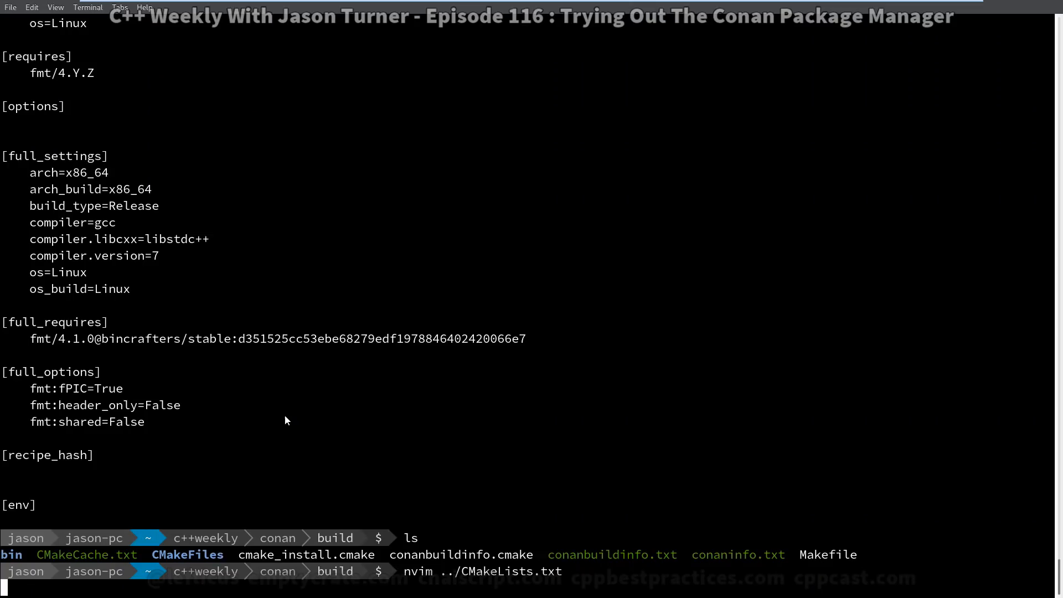
pyautogui.write('nvim conan')
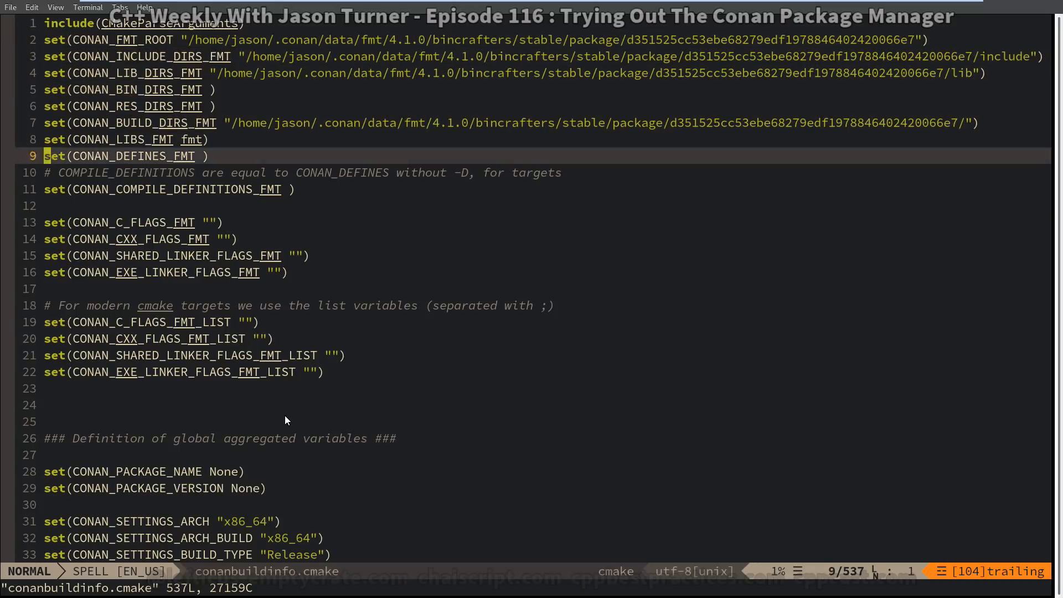
pyautogui.scroll(-3)
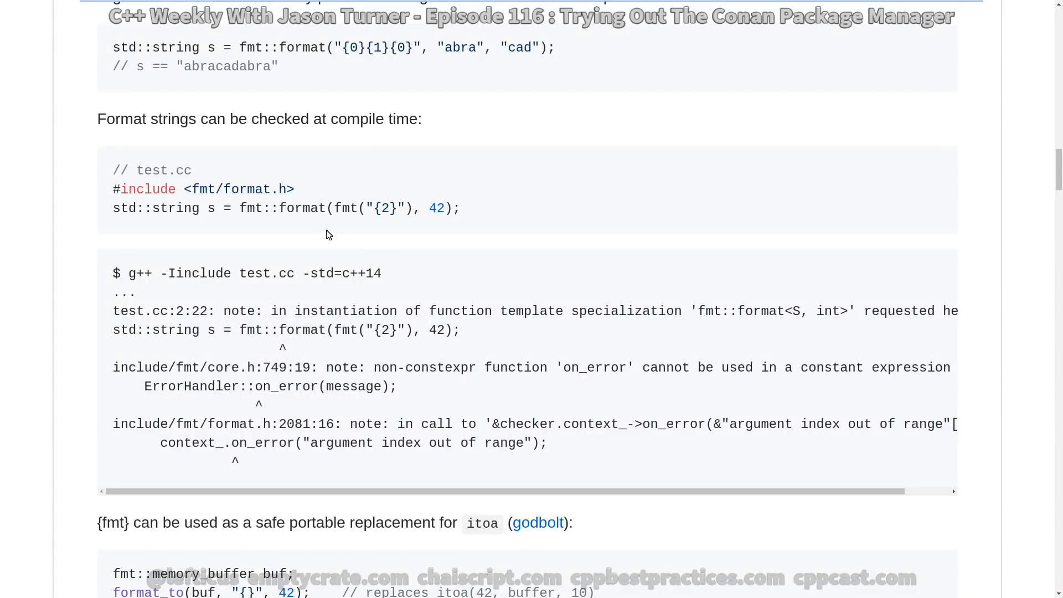
# Select the fmt("{2}") compile-time check example in the fmt README and read beyond it.
pyautogui.doubleClick(368, 208)
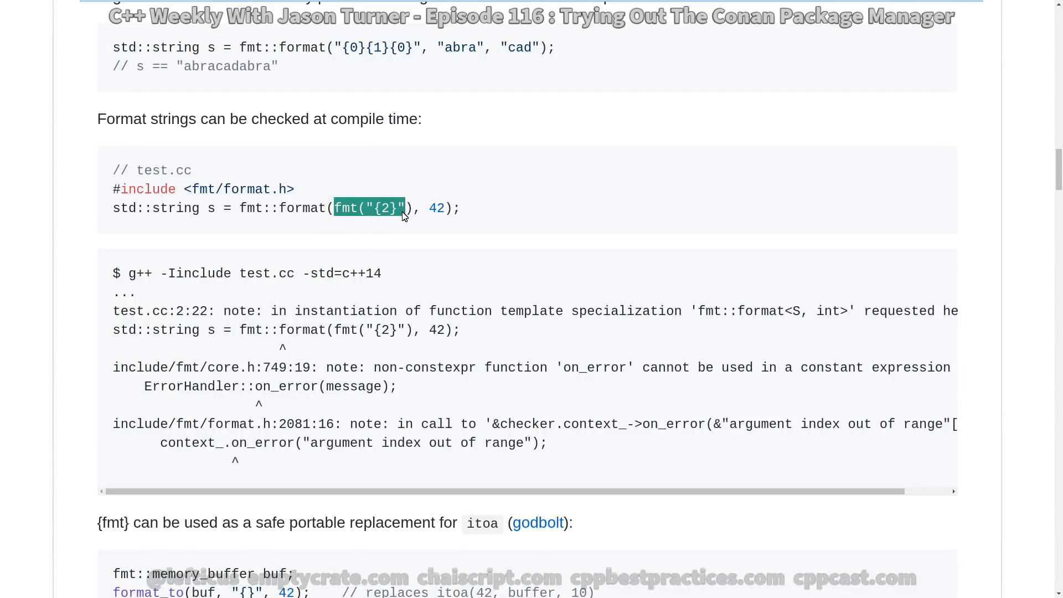
pyautogui.moveTo(505, 326)
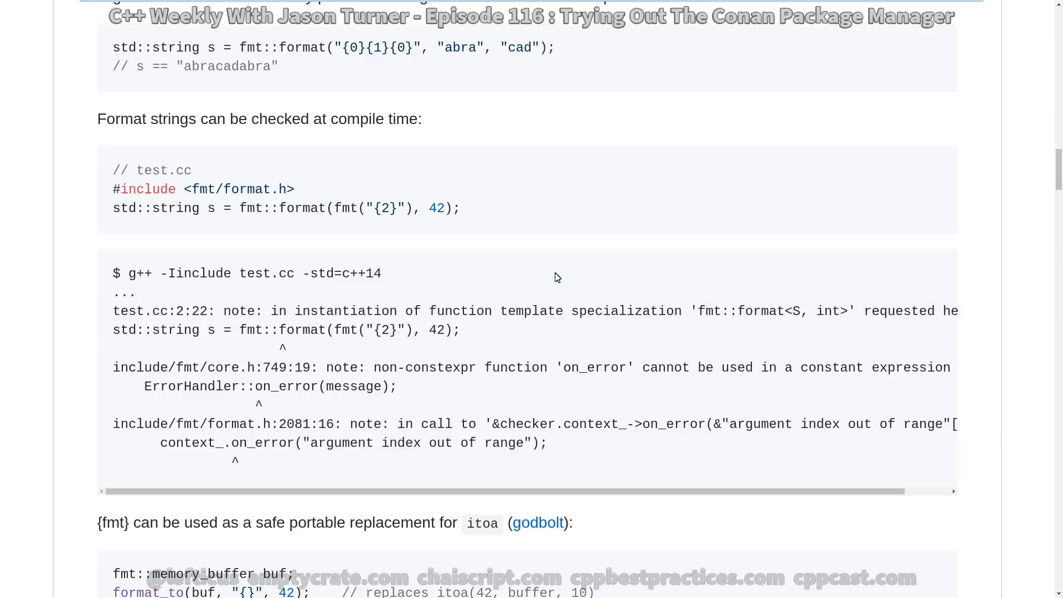
pyautogui.scroll(-3)
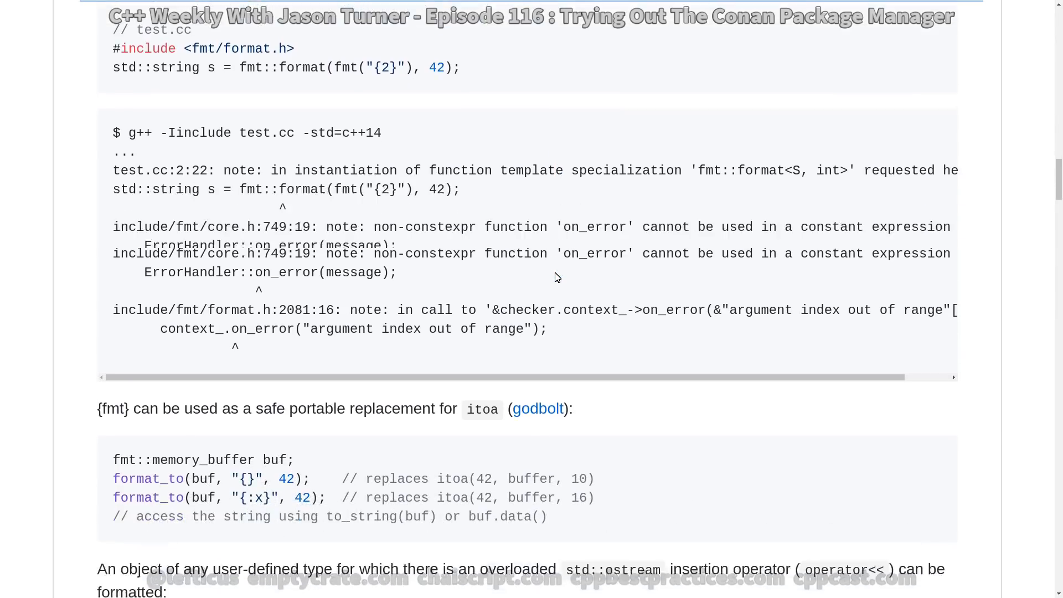
pyautogui.scroll(-3)
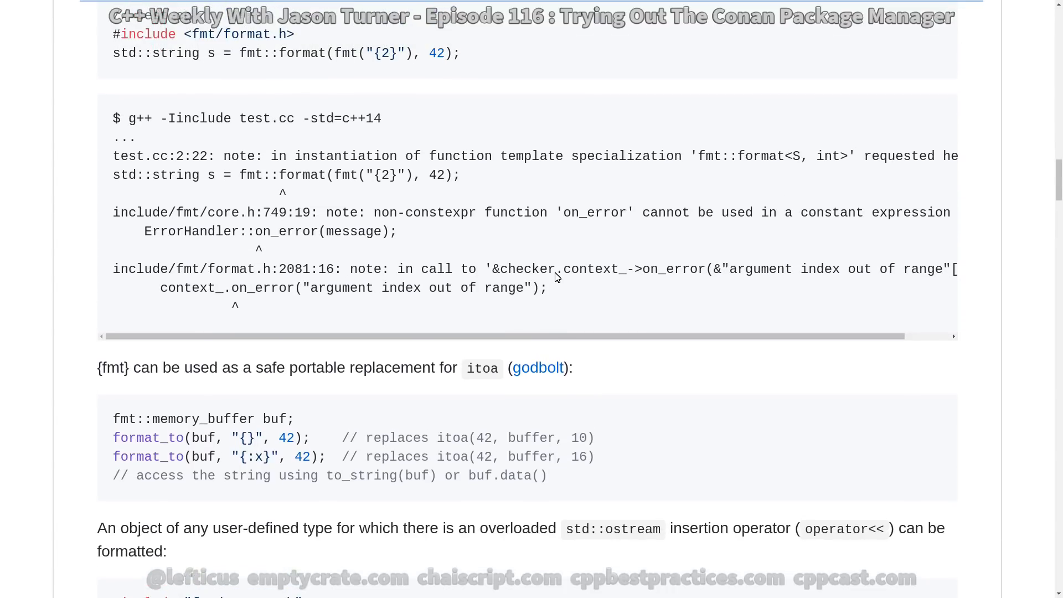
pyautogui.scroll(-3)
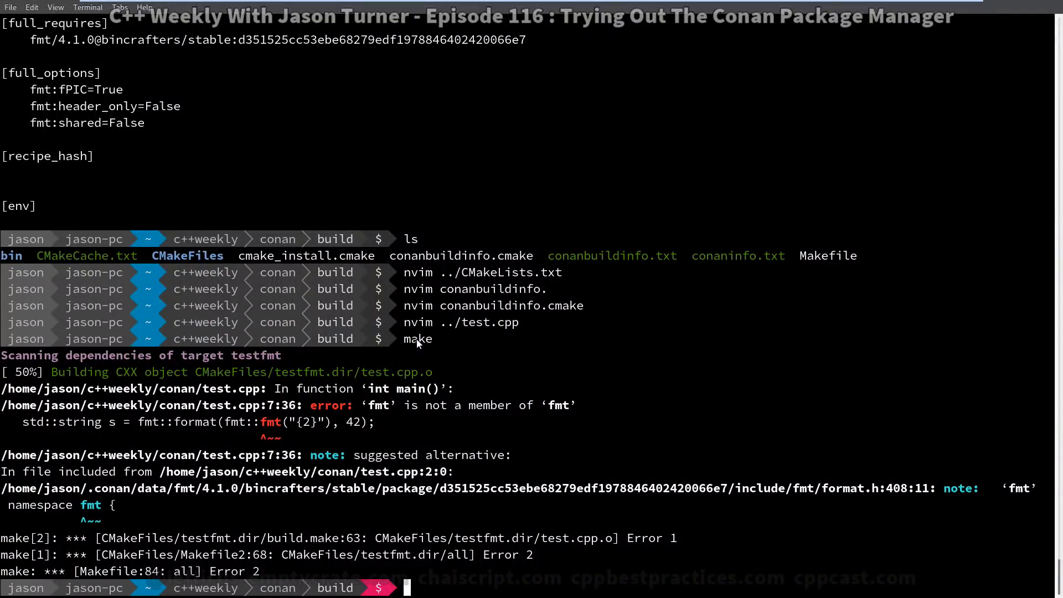
# Open test.cpp in nvim to fix the fmt call, correcting a mistyped command.
pyautogui.write('nvim ,')
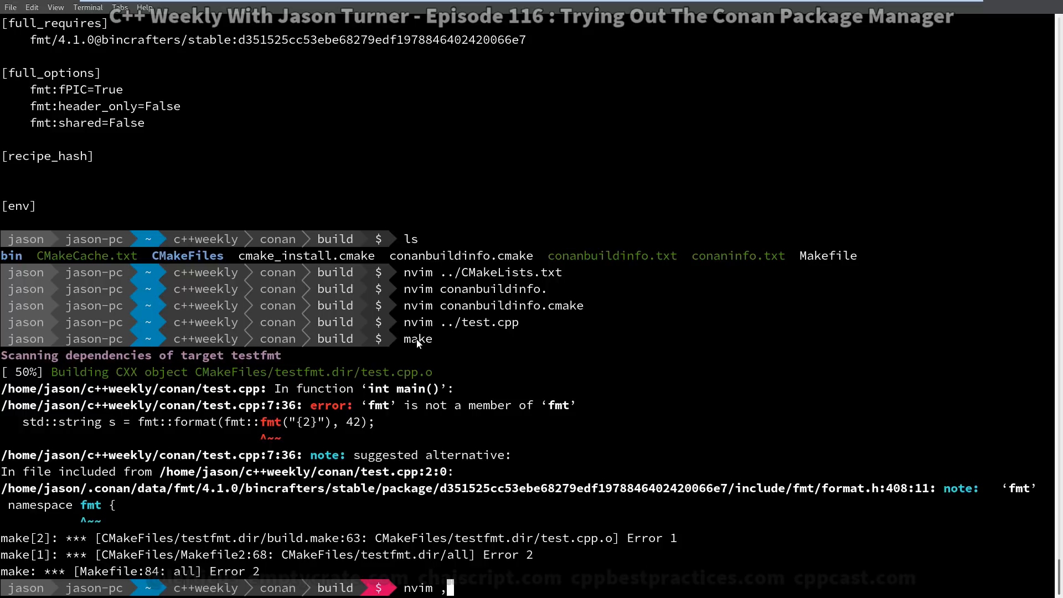
pyautogui.write('./test.cpp')
pyautogui.press('Return')
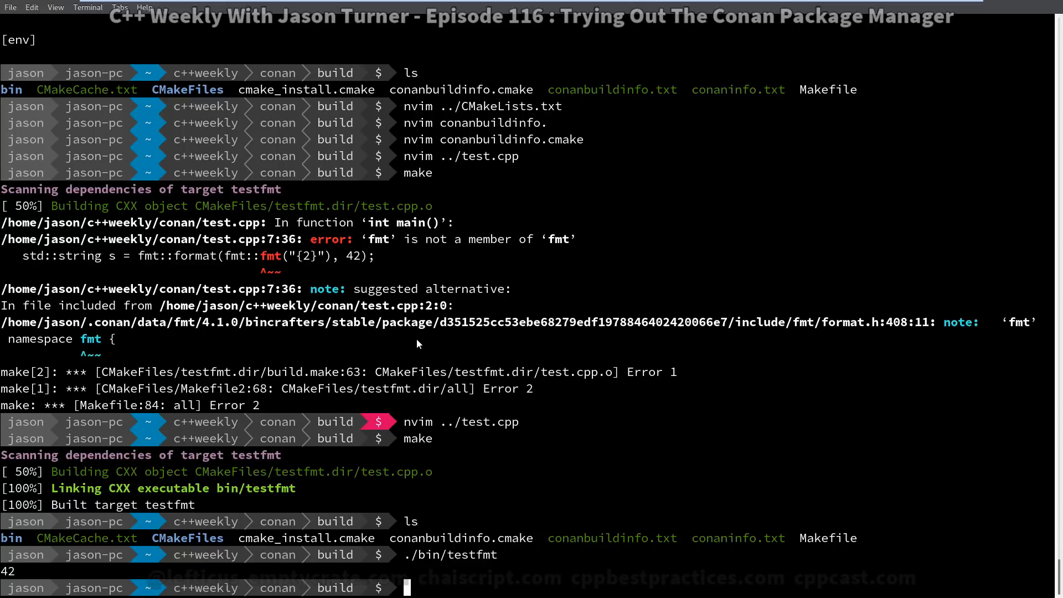
# Open ../conanfile.txt in nvim and visually select the fmt version 4.1.0.
pyautogui.write('nvim ../')
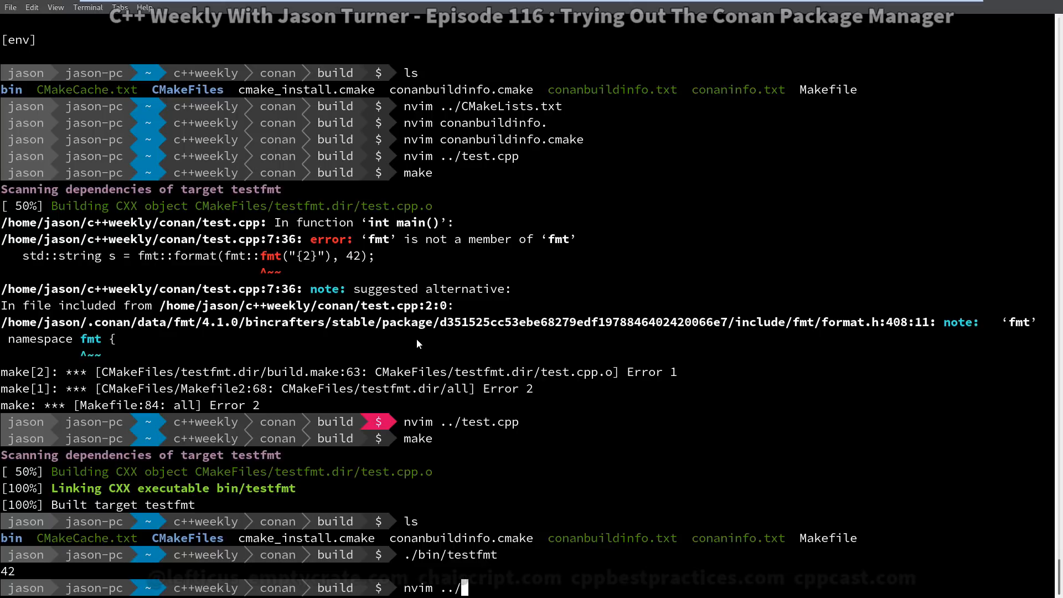
pyautogui.write('conanfile.txt')
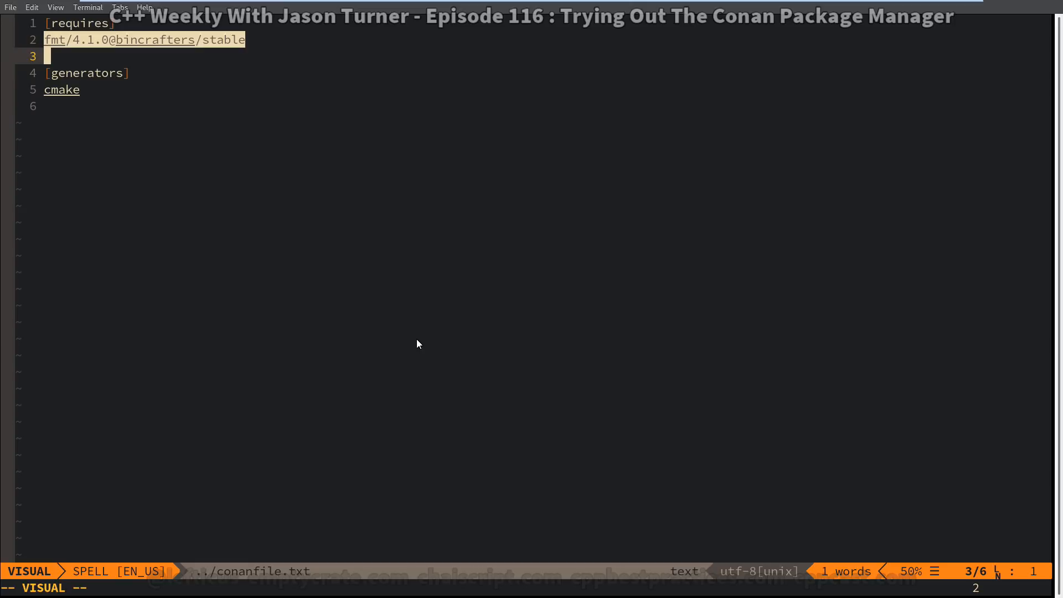
pyautogui.press('Escape')
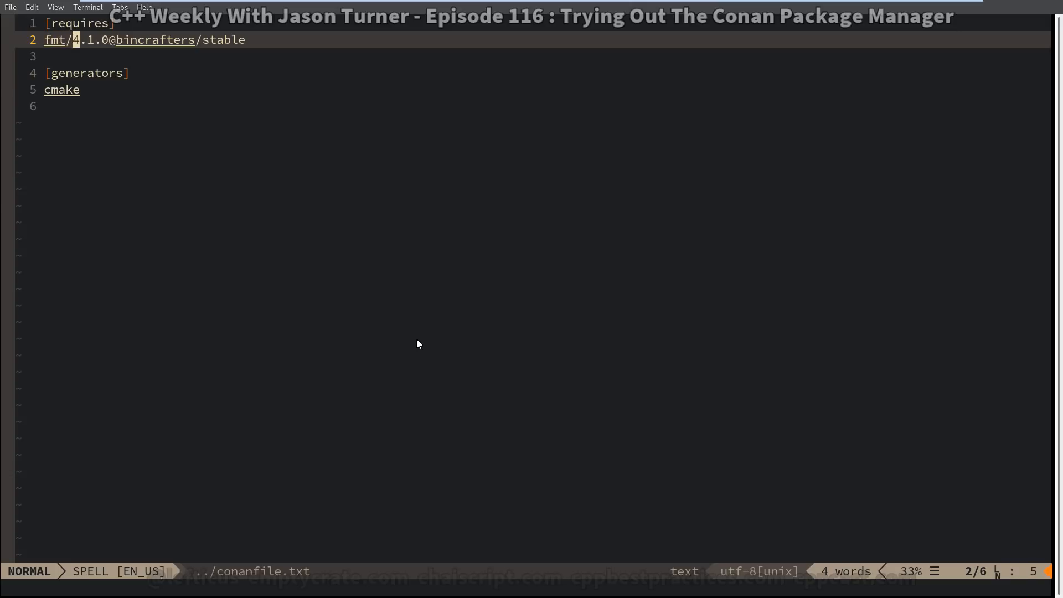
pyautogui.press('v')
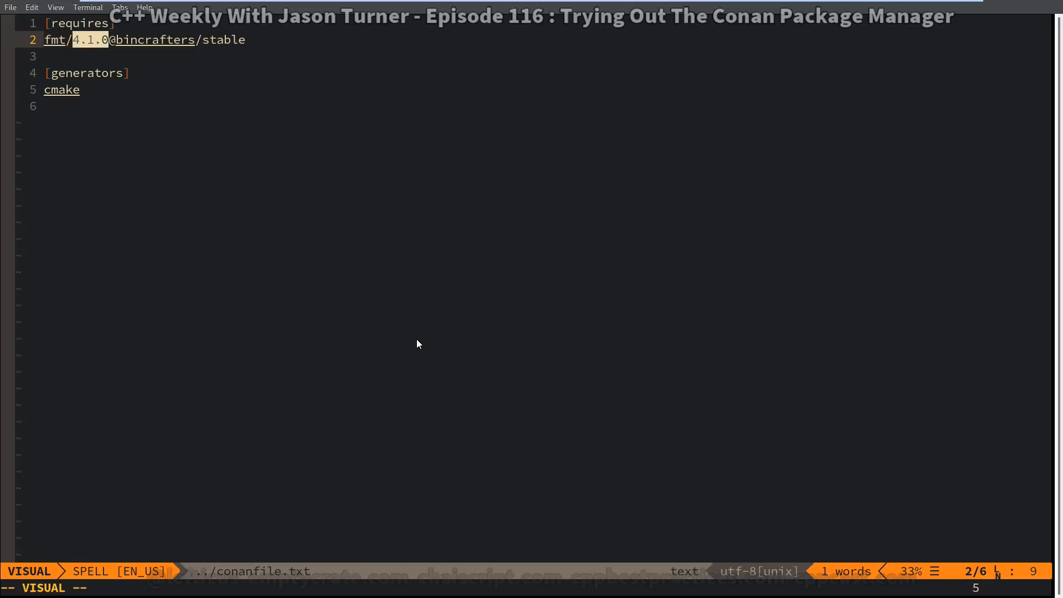
pyautogui.press('Escape')
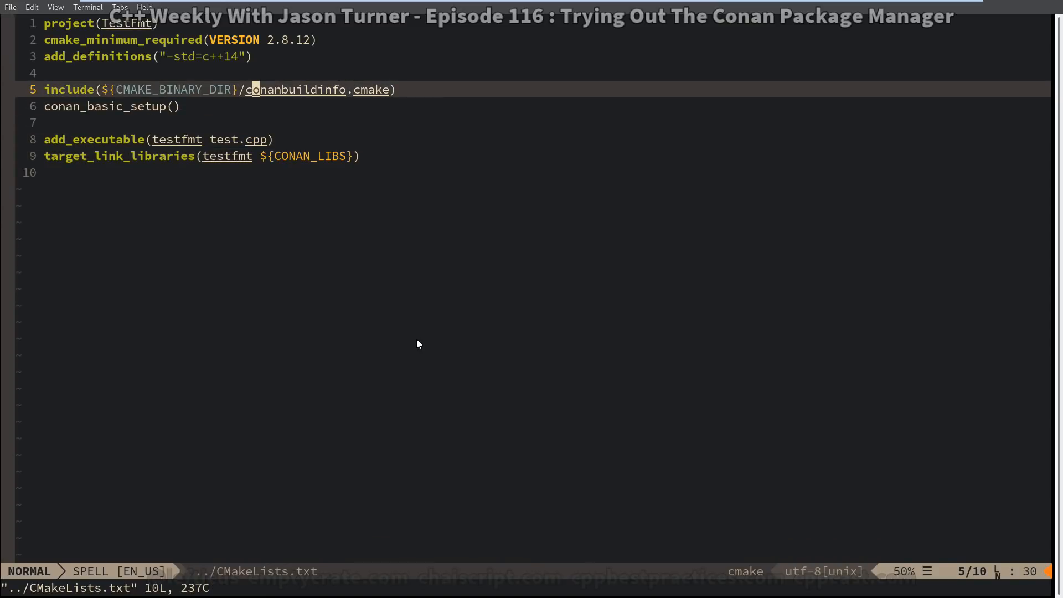
# Abandon a half-typed conan install, check CMAKE_BUILD_TYPE in ccmake ., then run make.
pyautogui.press('V')
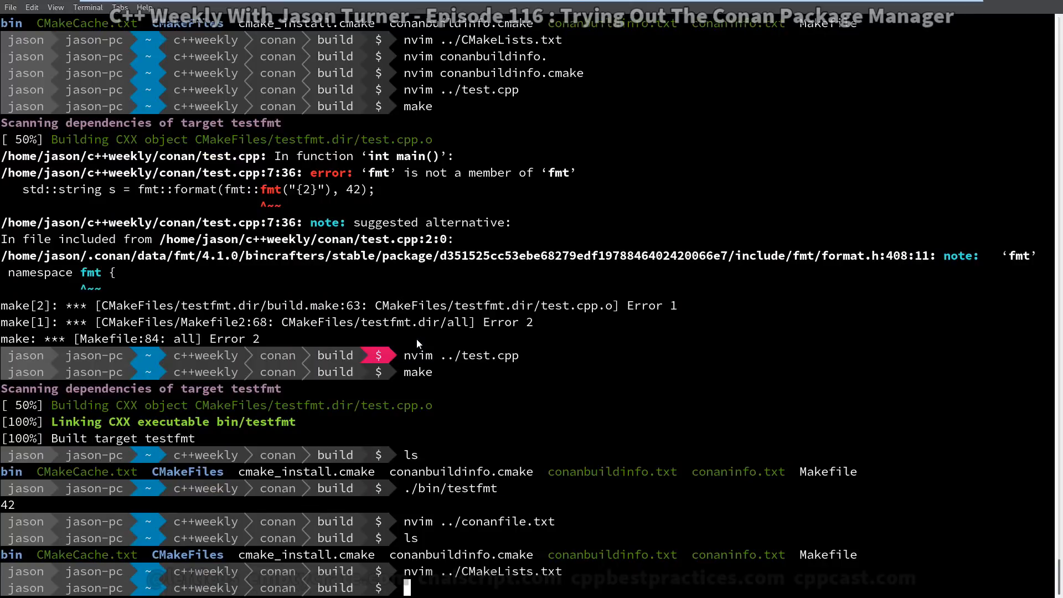
pyautogui.write('con')
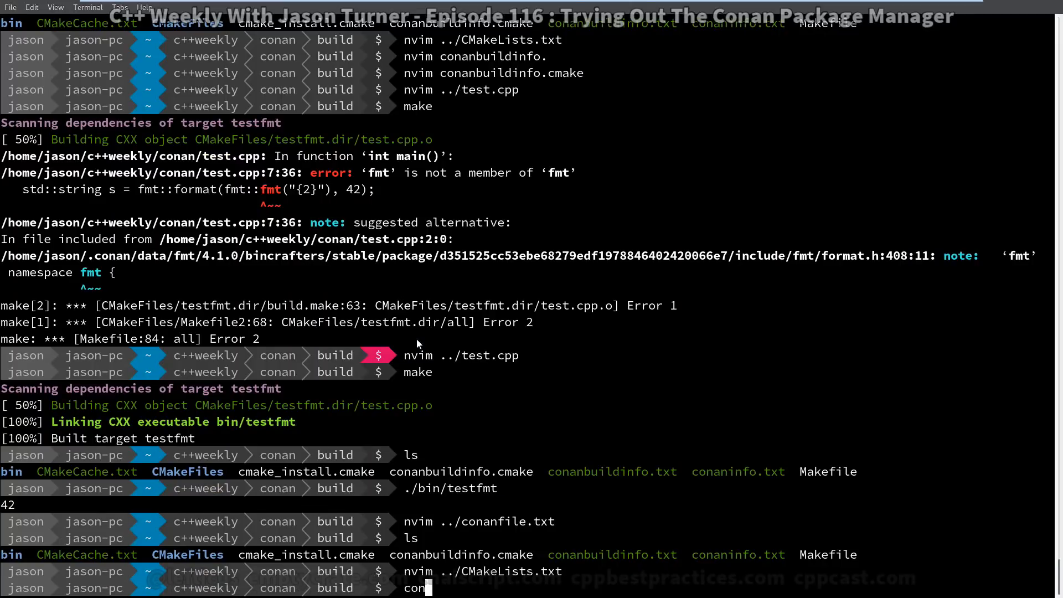
pyautogui.write('conan install ..')
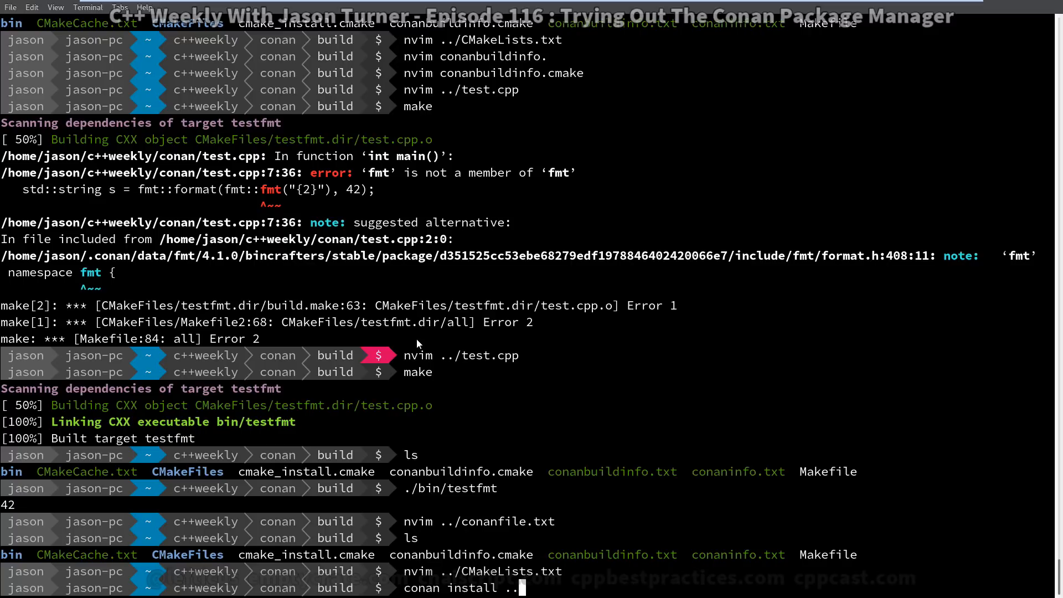
pyautogui.press('ctrl+c')
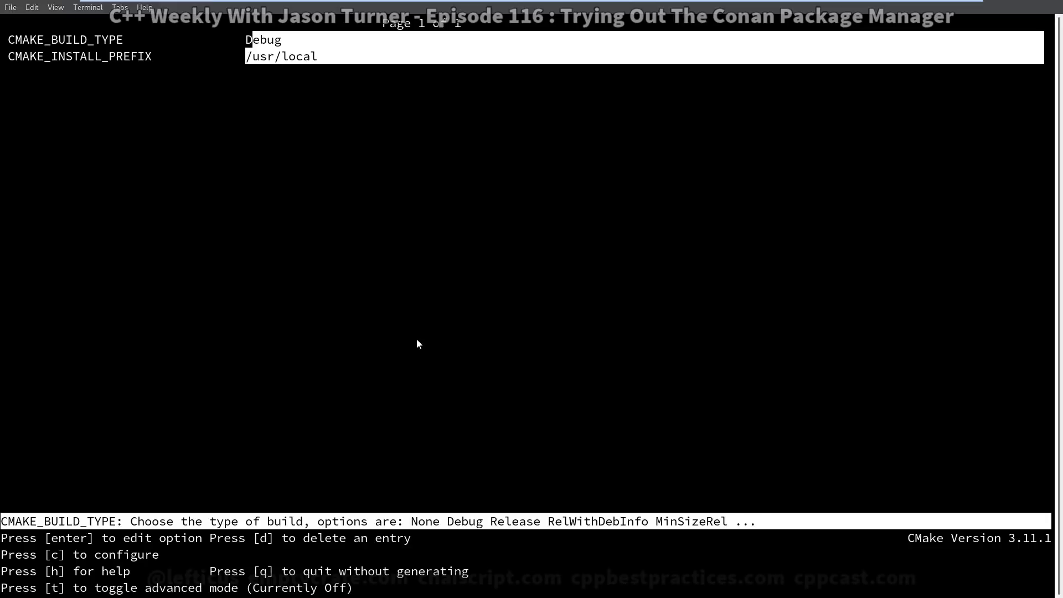
pyautogui.press('q')
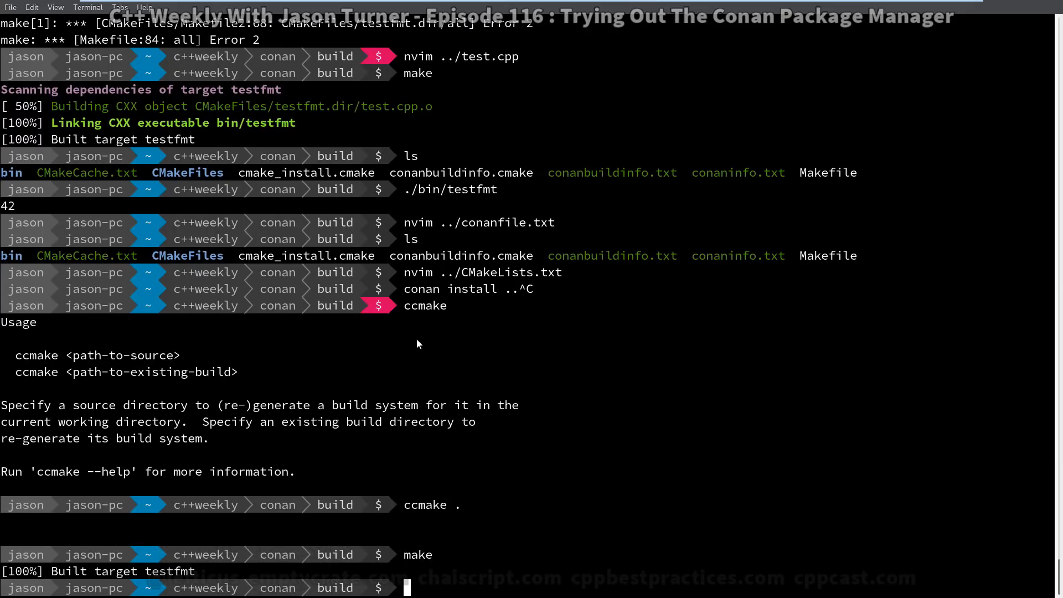
# Rebuild testfmt with make VERBOSE=1 and highlight the ~/.conan fmt include path in the output.
pyautogui.write('make clean')
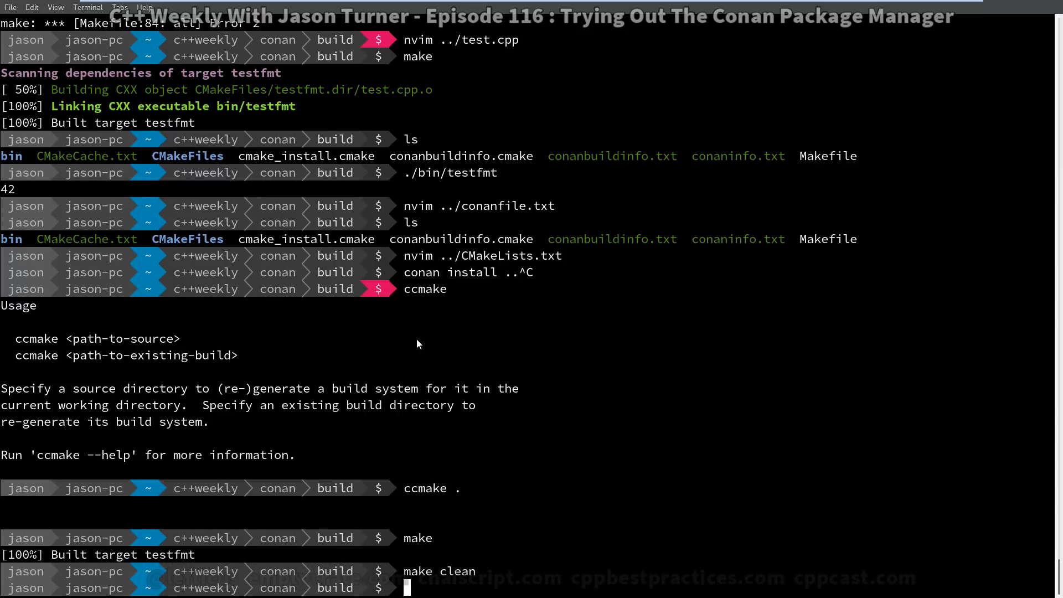
pyautogui.write('make VERBOSE=1')
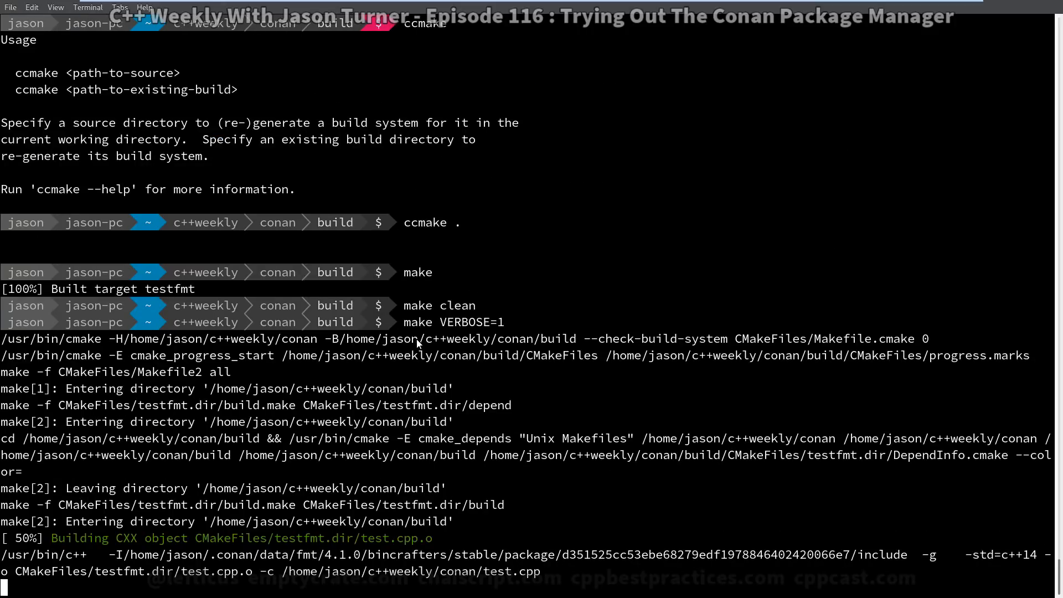
pyautogui.scroll(-3)
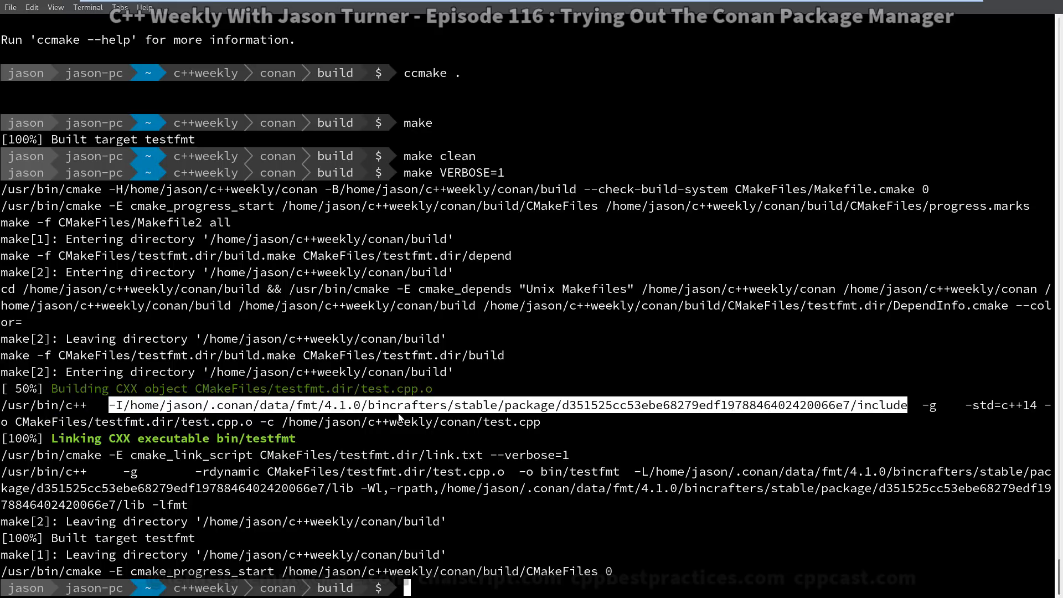
pyautogui.doubleClick(228, 406)
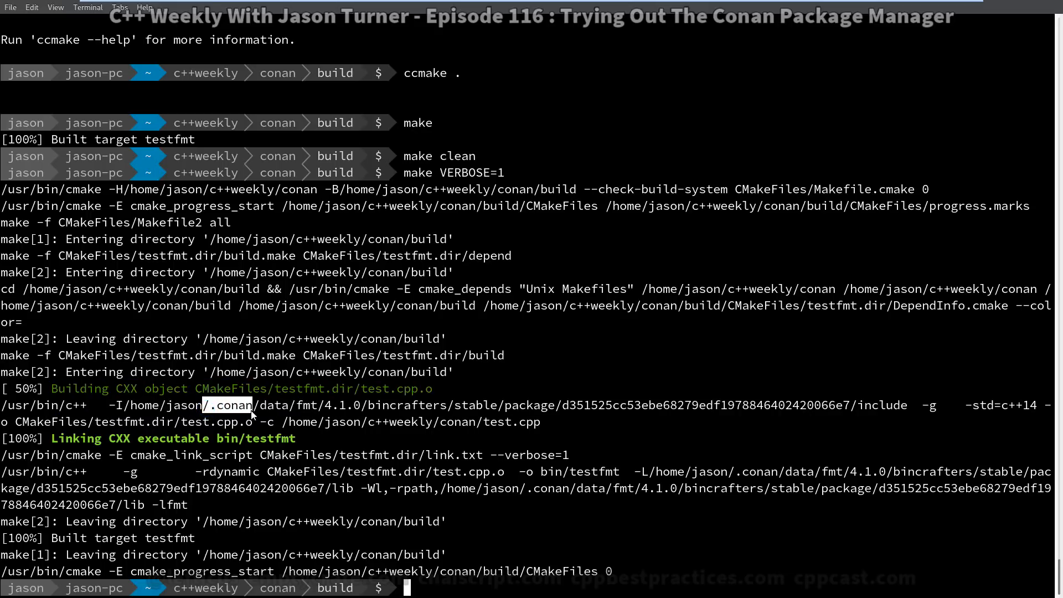
pyautogui.moveTo(356, 475)
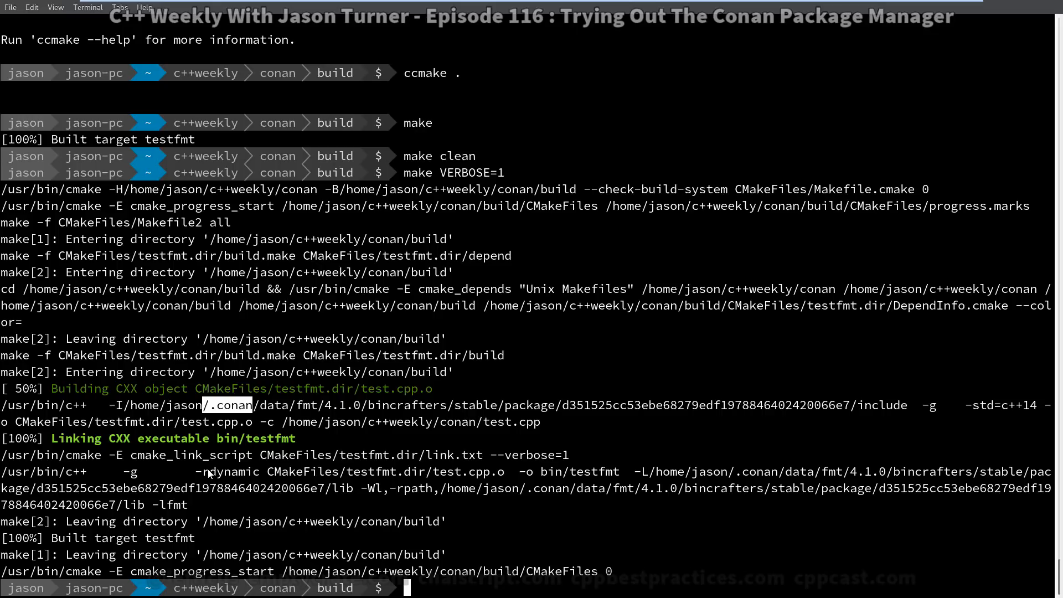
pyautogui.moveTo(701, 451)
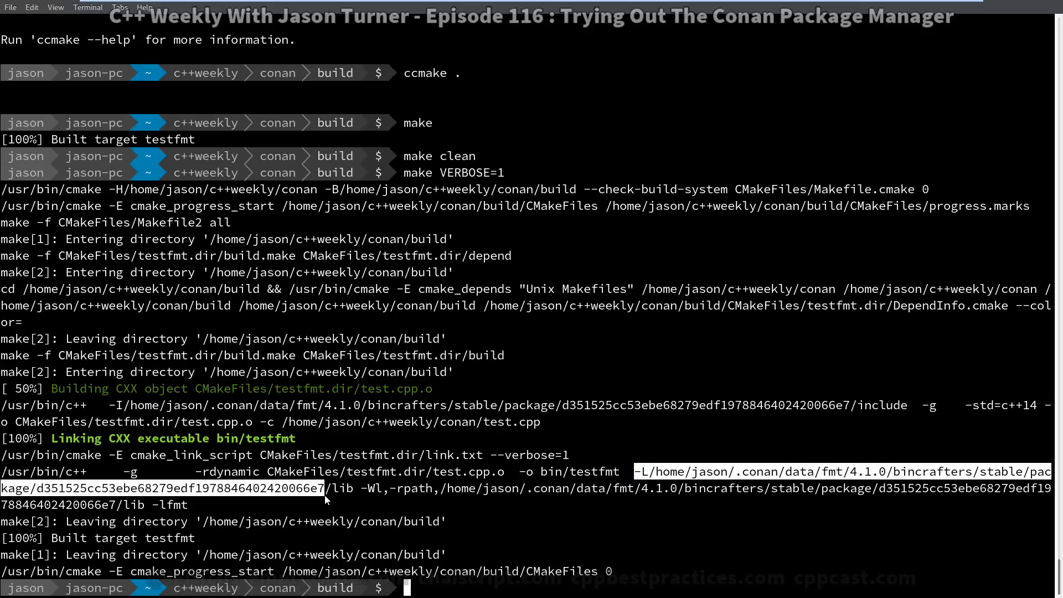
pyautogui.moveTo(498, 487)
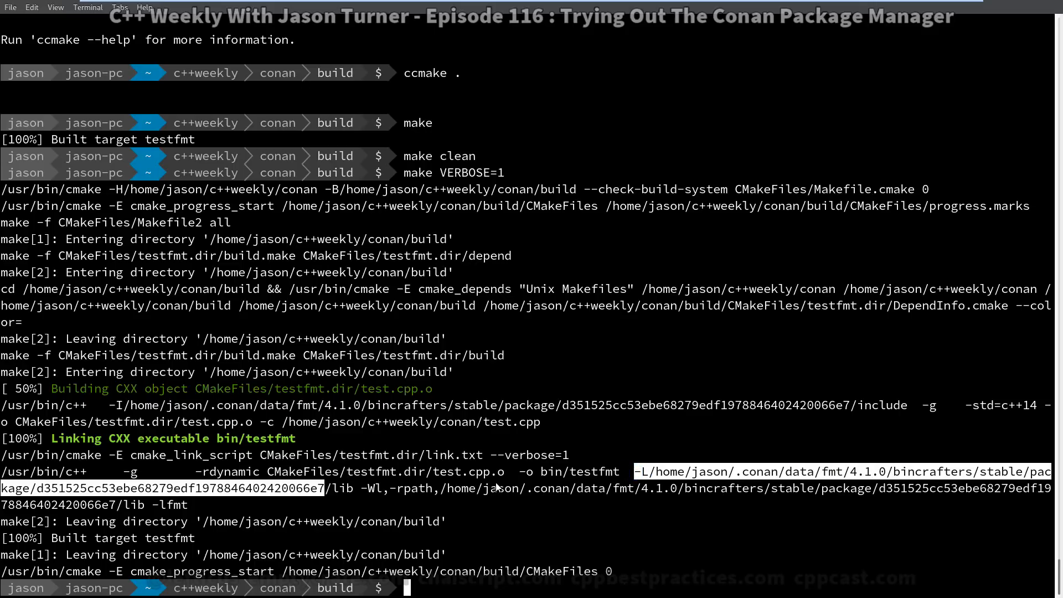